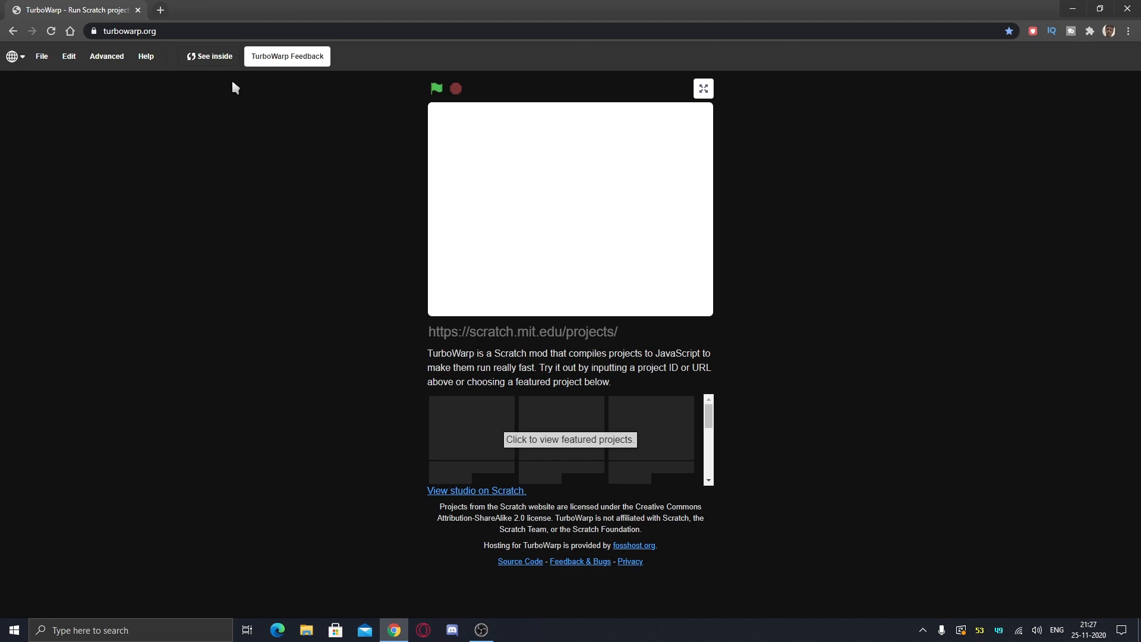
Step: Enter the editor via See inside, dismiss the warp-timer warning and remove the sample script
left_click(209, 56)
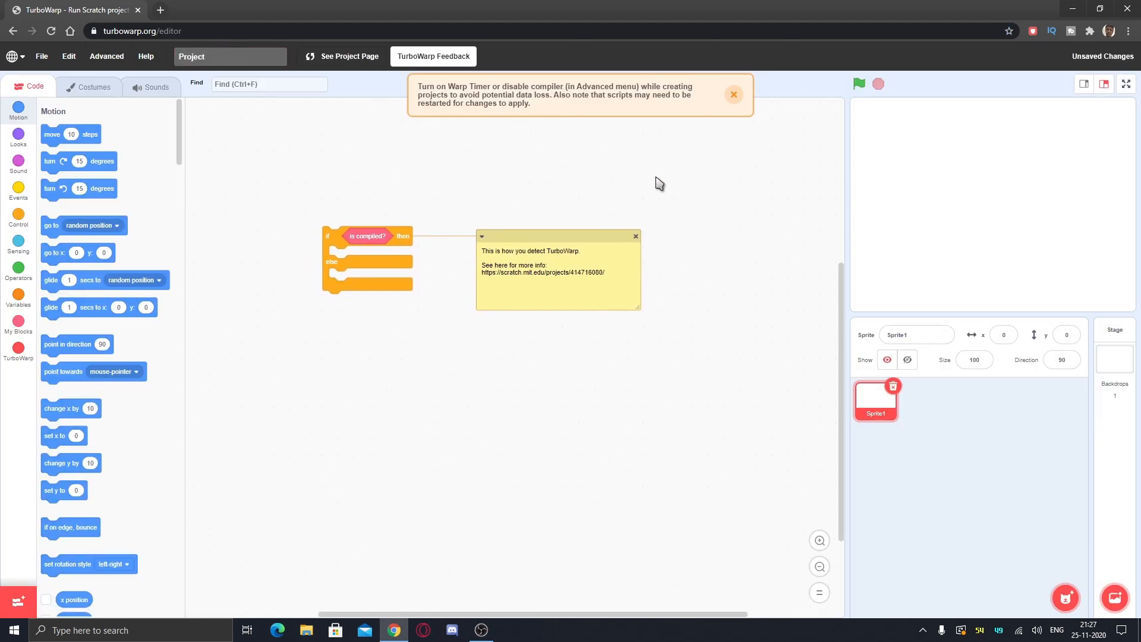
left_click(733, 95)
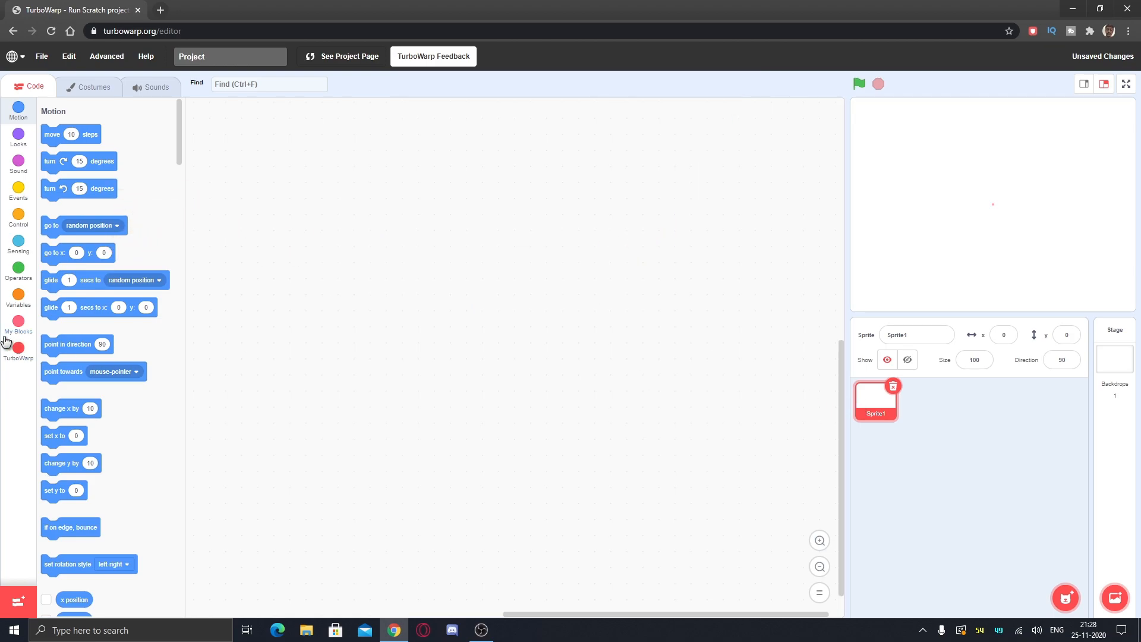
mouse_move(309, 193)
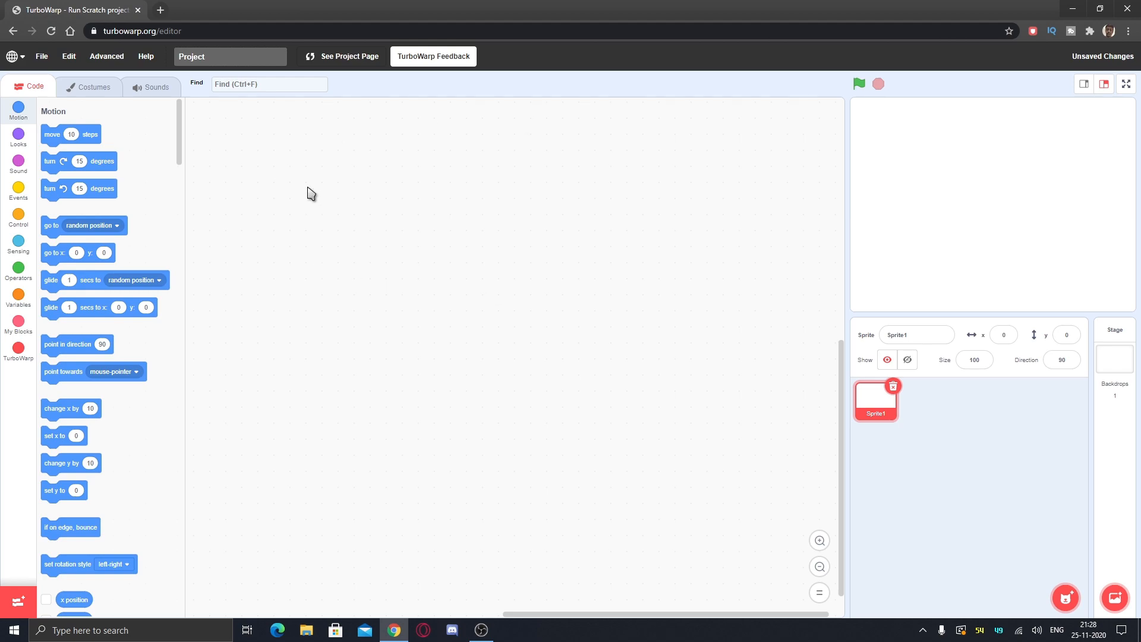
mouse_move(568, 222)
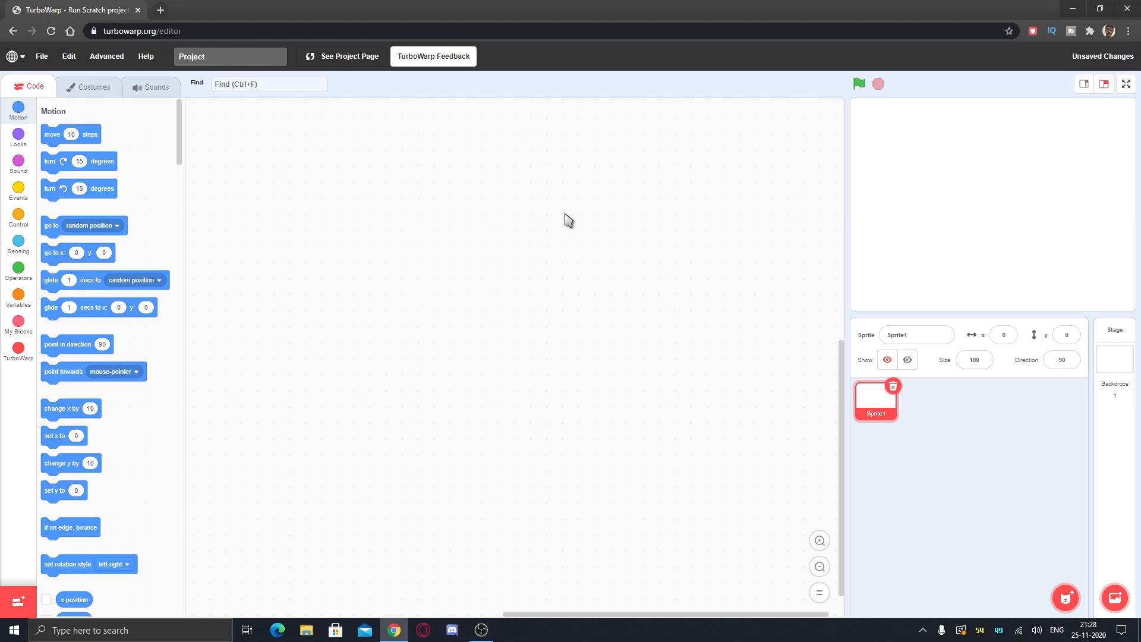
left_click(270, 83)
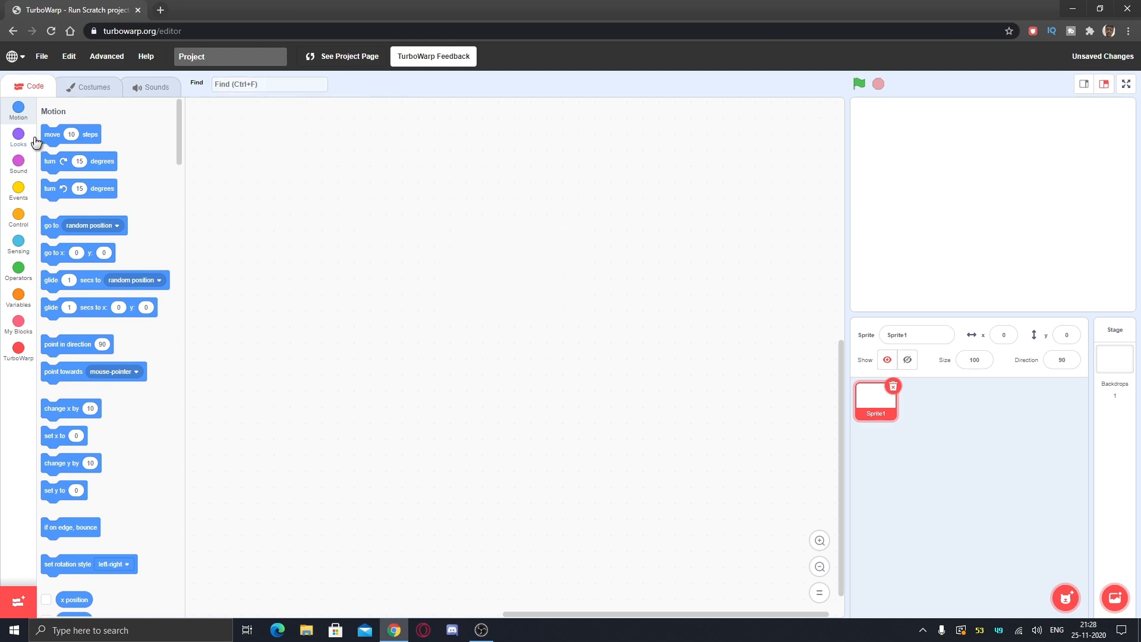
Step: Bring the TurboWarp-only 'last key pressed' reporter into Sprite1's code area
left_click(18, 351)
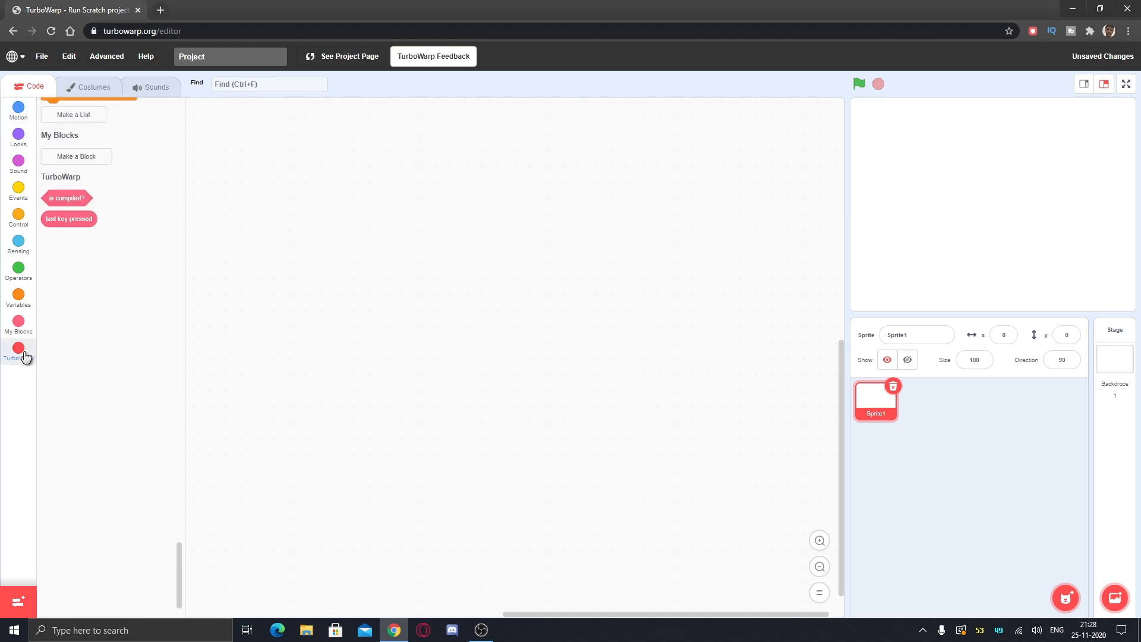
left_click(18, 350)
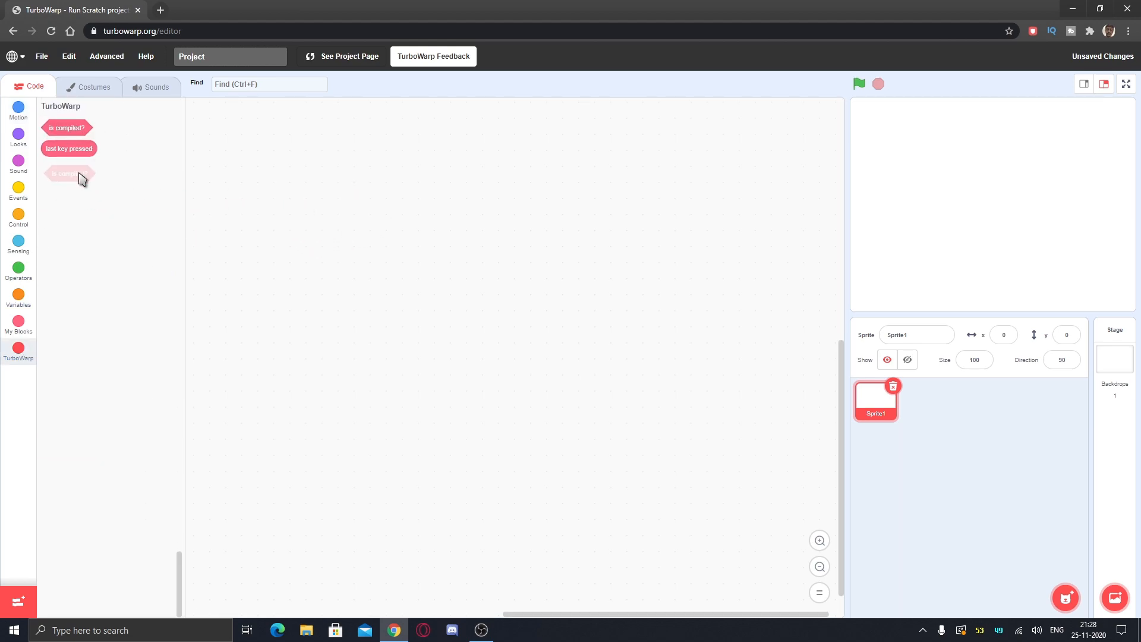
left_click_drag(68, 148, 349, 243)
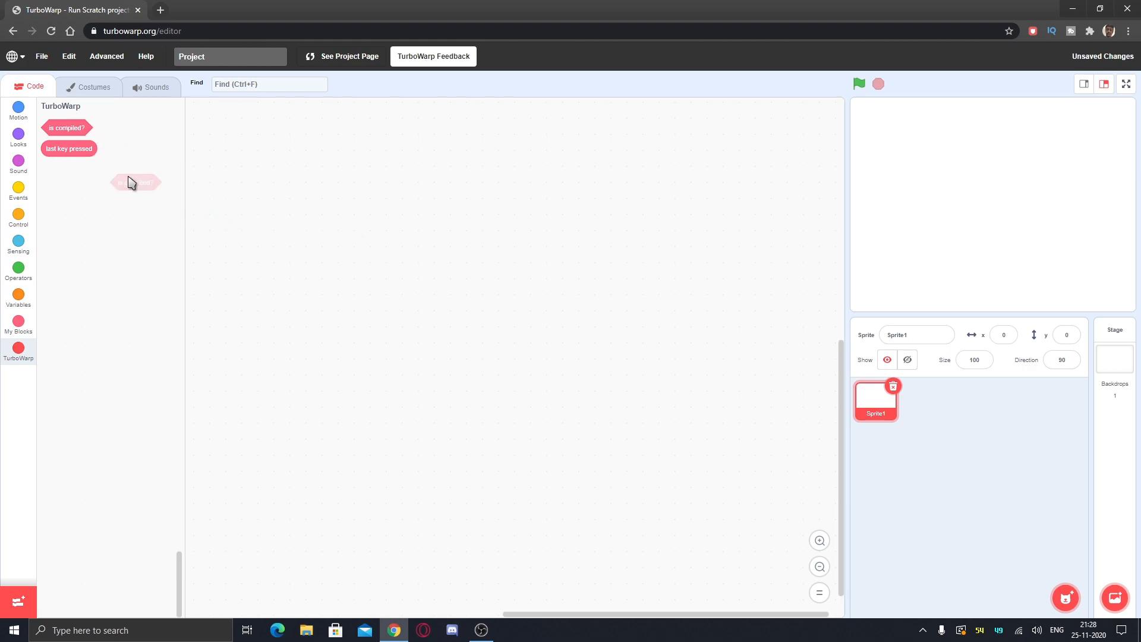
left_click_drag(134, 182, 380, 271)
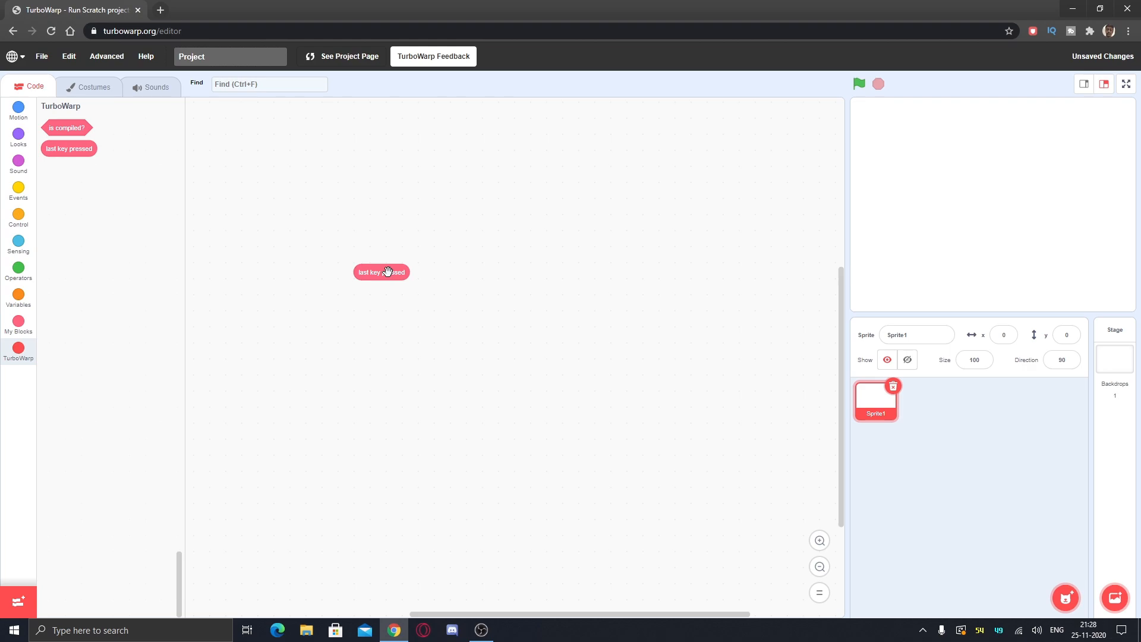
mouse_move(455, 337)
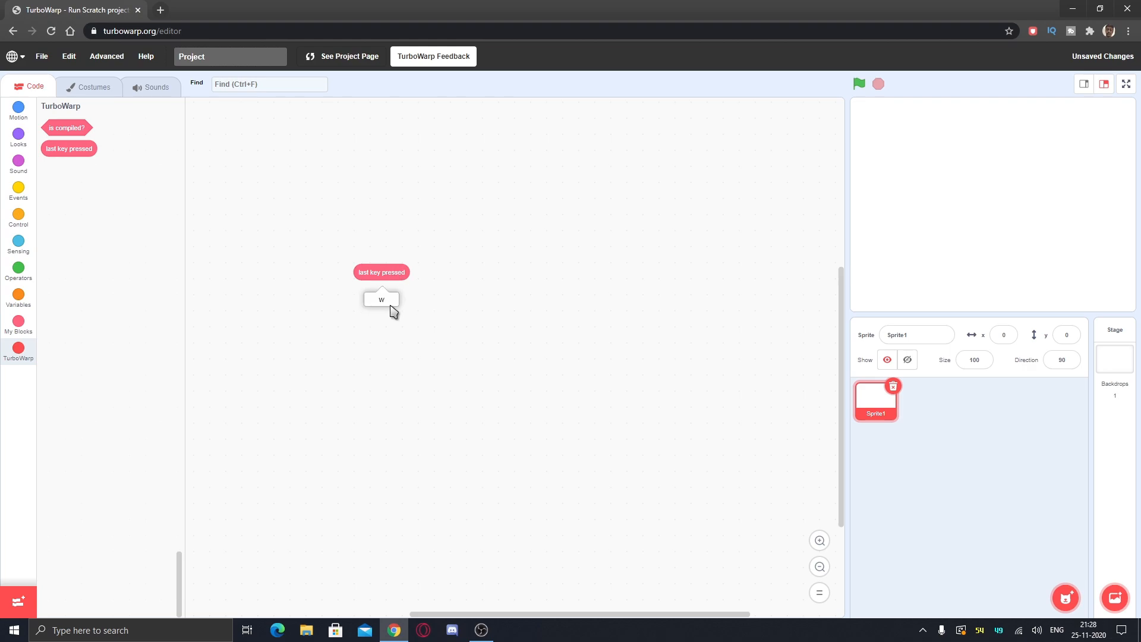
mouse_move(425, 290)
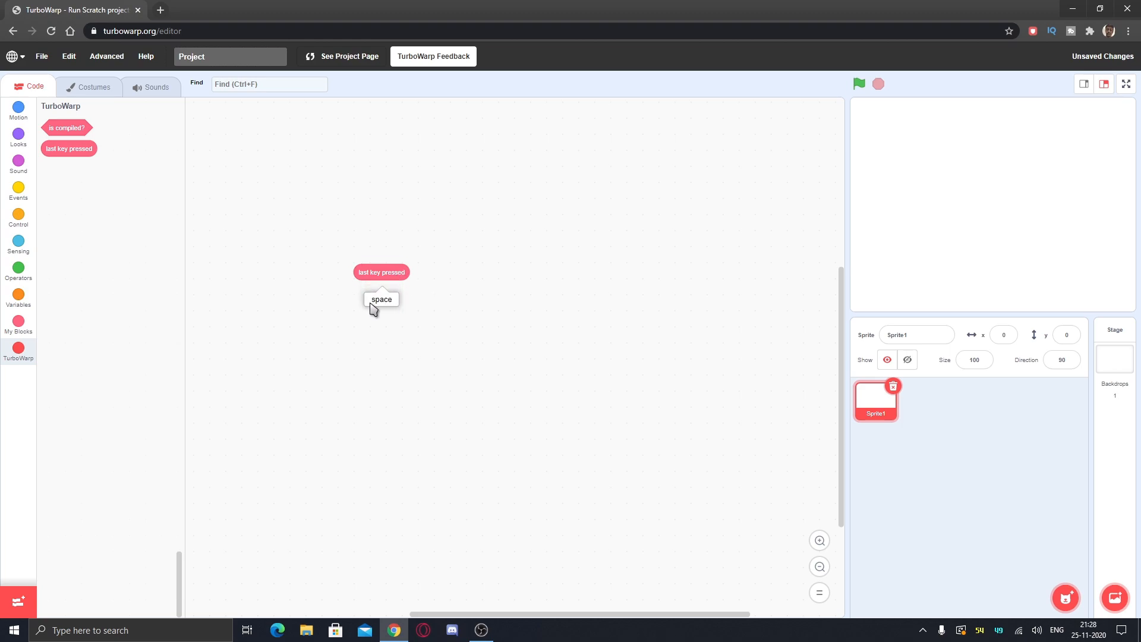
Step: Test the reporter's value and nest it inside a 'key pressed?' sensing block
left_click_drag(382, 271, 324, 268)
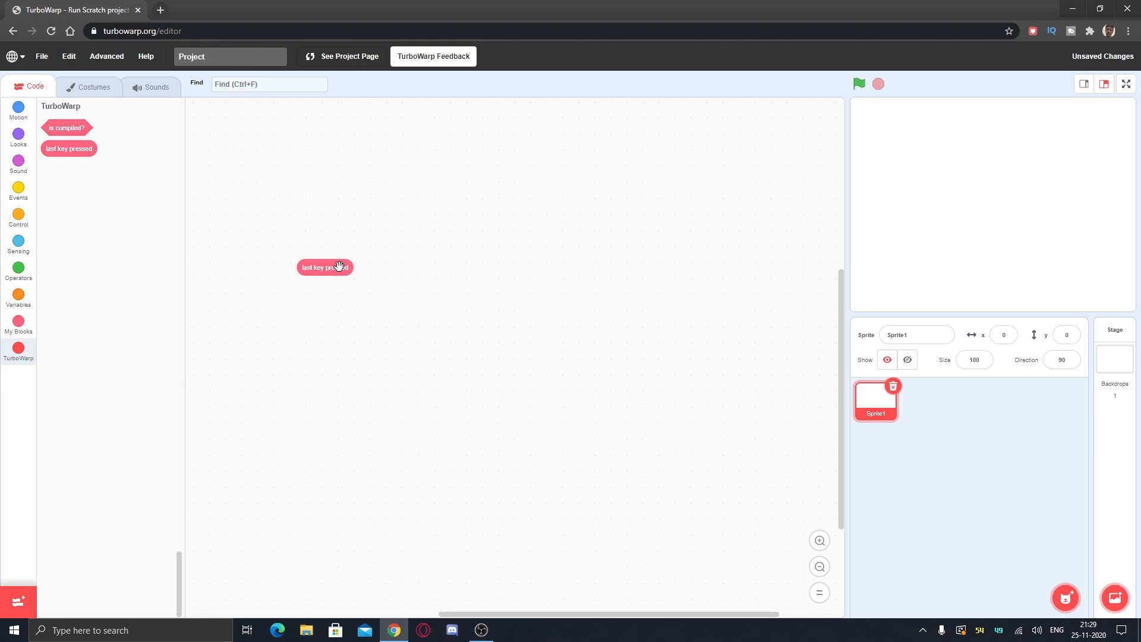
left_click(325, 267)
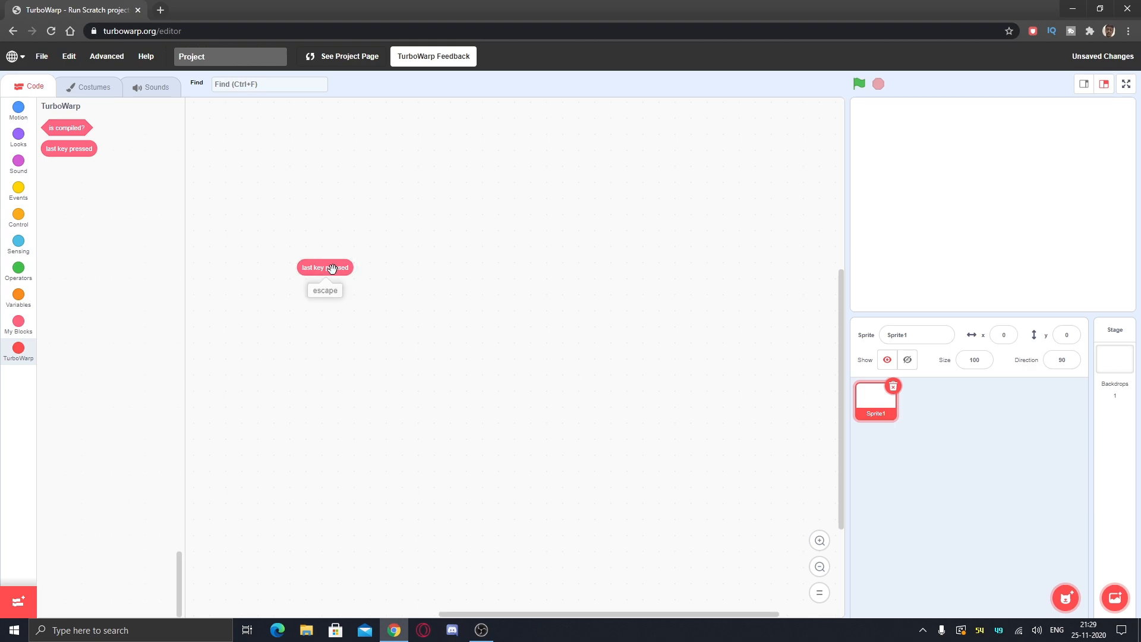
left_click_drag(326, 267, 396, 245)
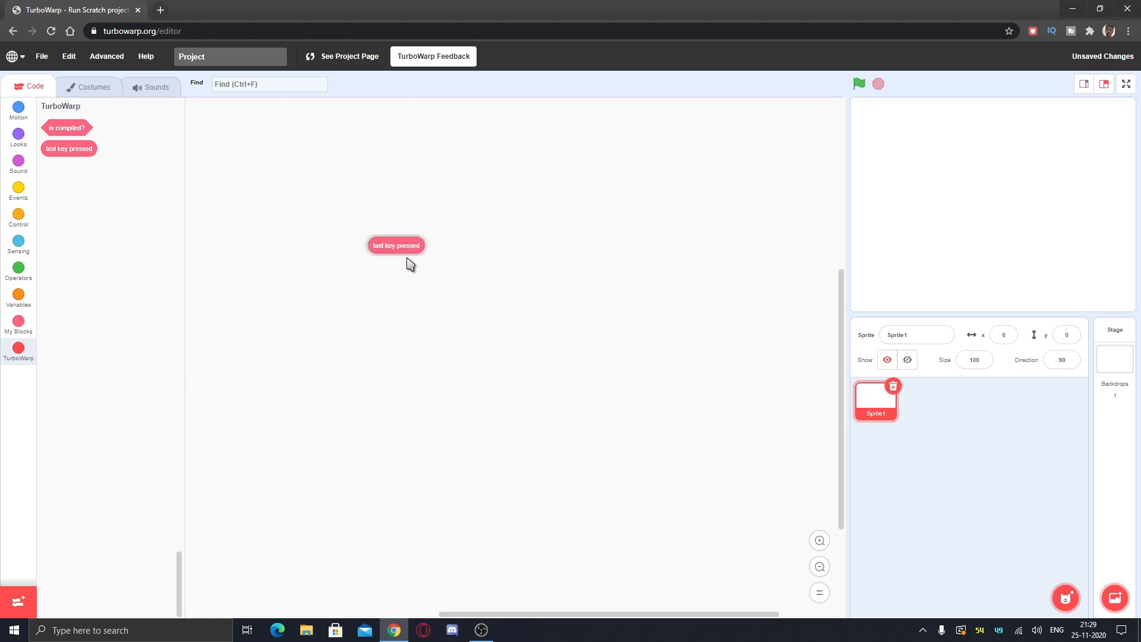
left_click(18, 246)
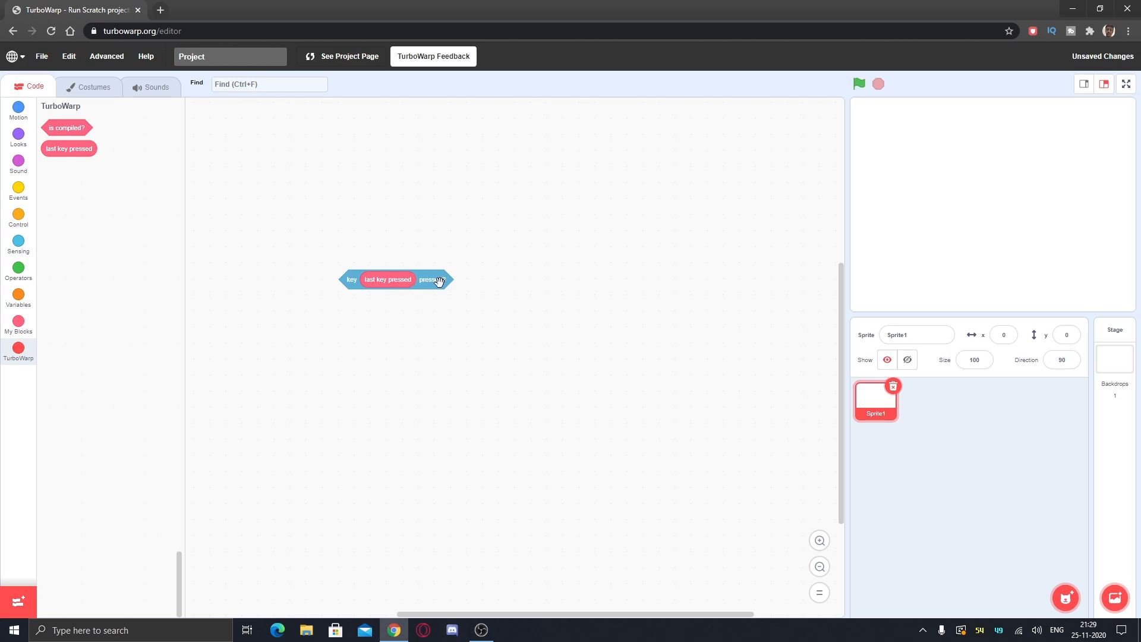
Step: Browse Motion and Looks, then settle on the Control category
left_click(18, 110)
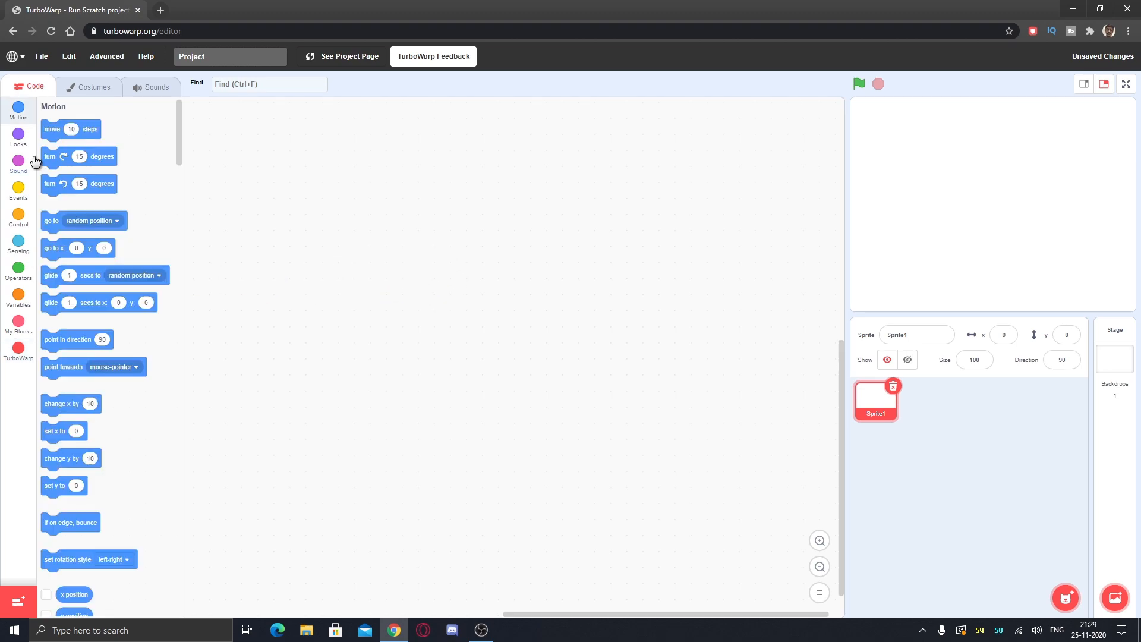
left_click(18, 137)
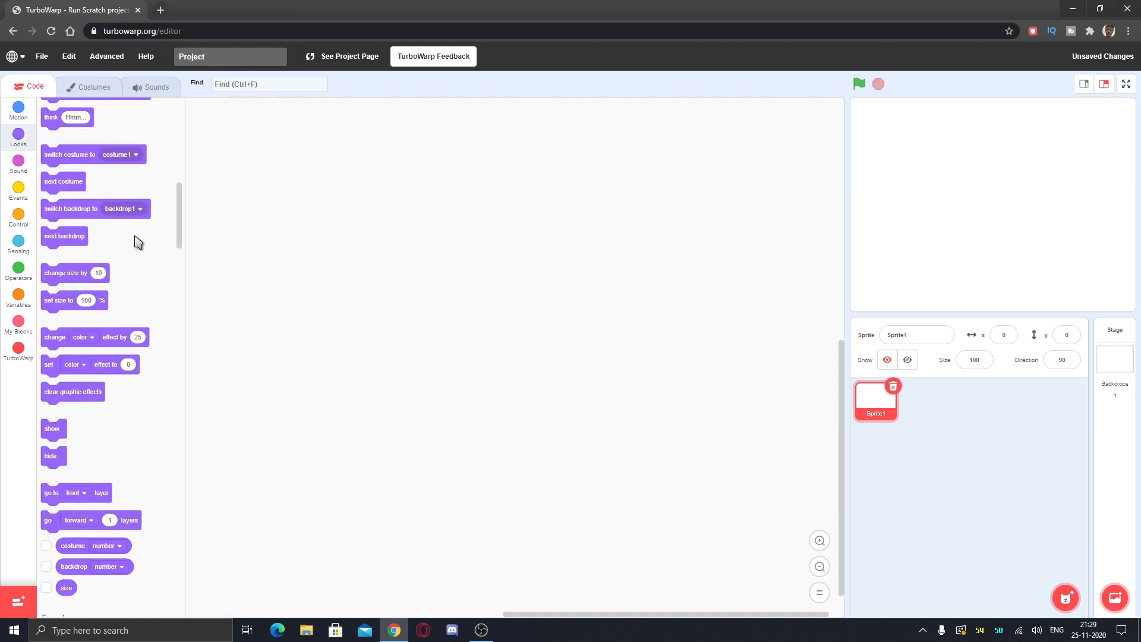
left_click(18, 216)
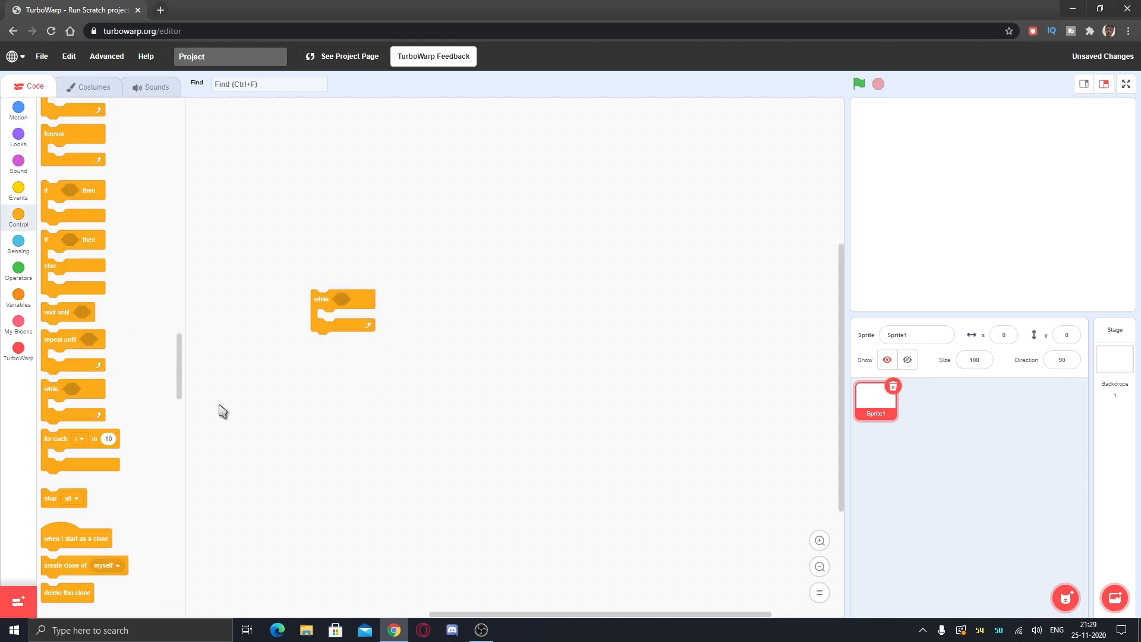
Step: Add while and 'for each i in 10' loops, checking the loop variable stays i
left_click(347, 376)
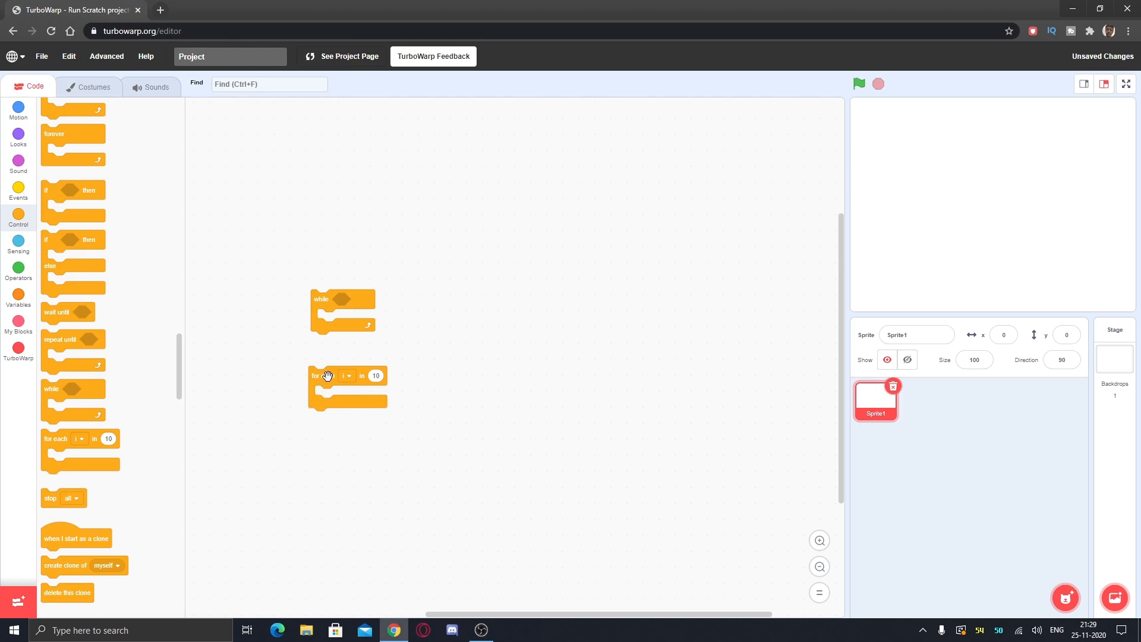
left_click(346, 377)
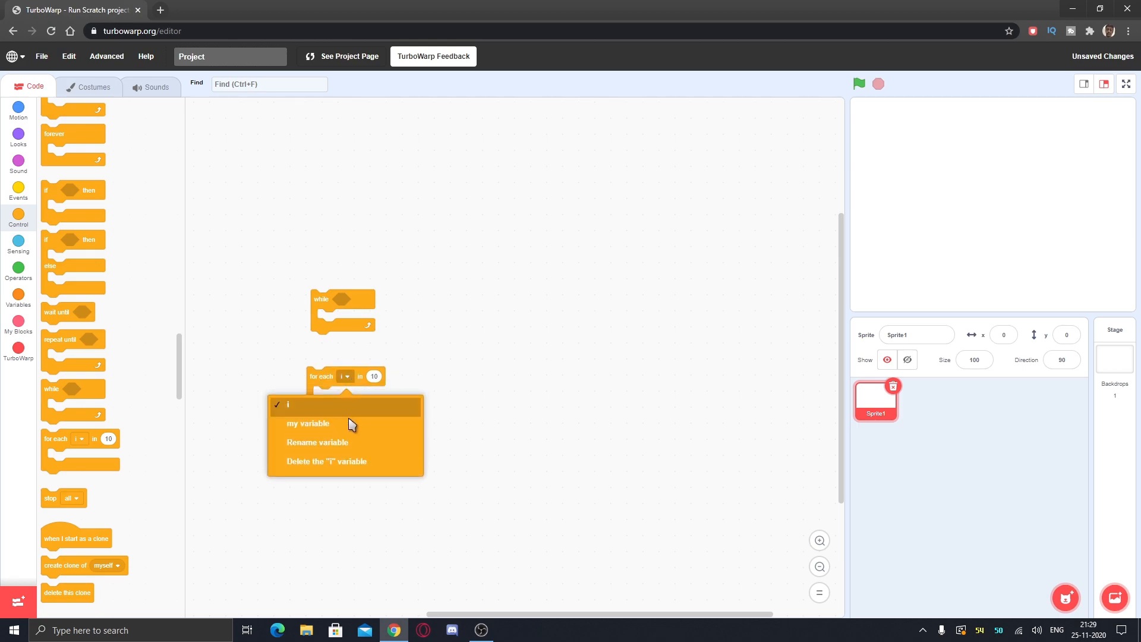
left_click(287, 404)
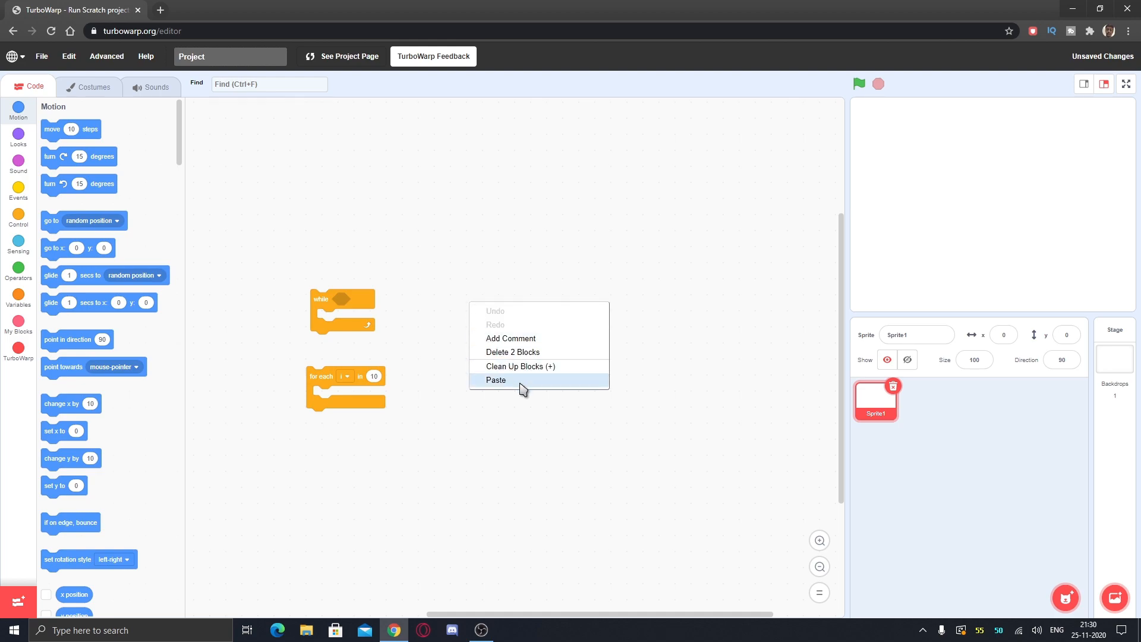
mouse_move(484, 323)
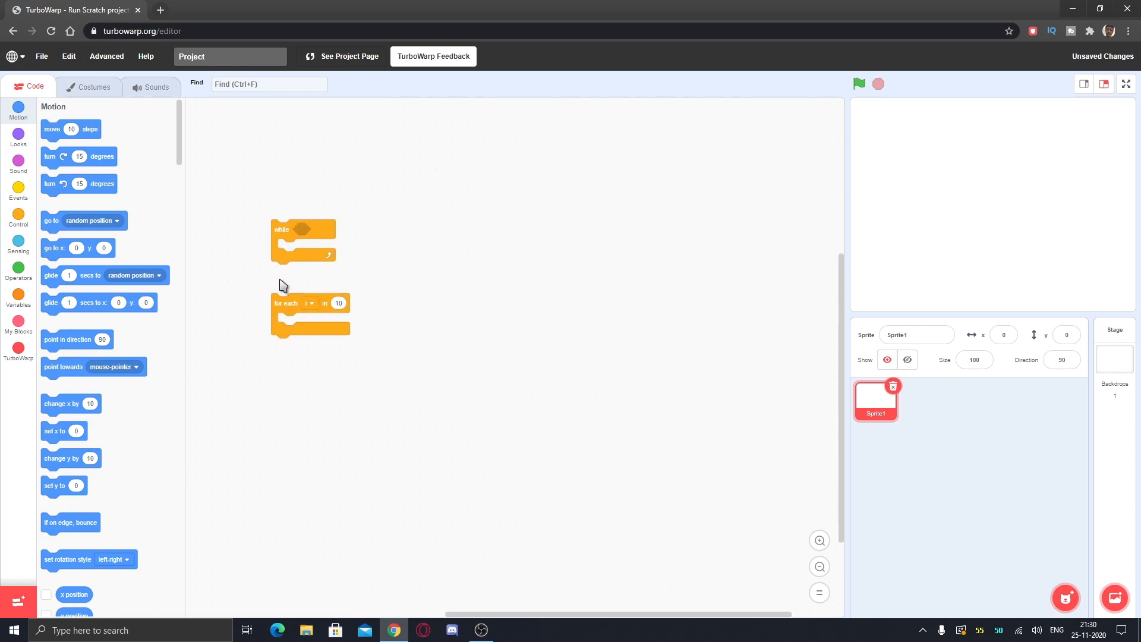
mouse_move(351, 282)
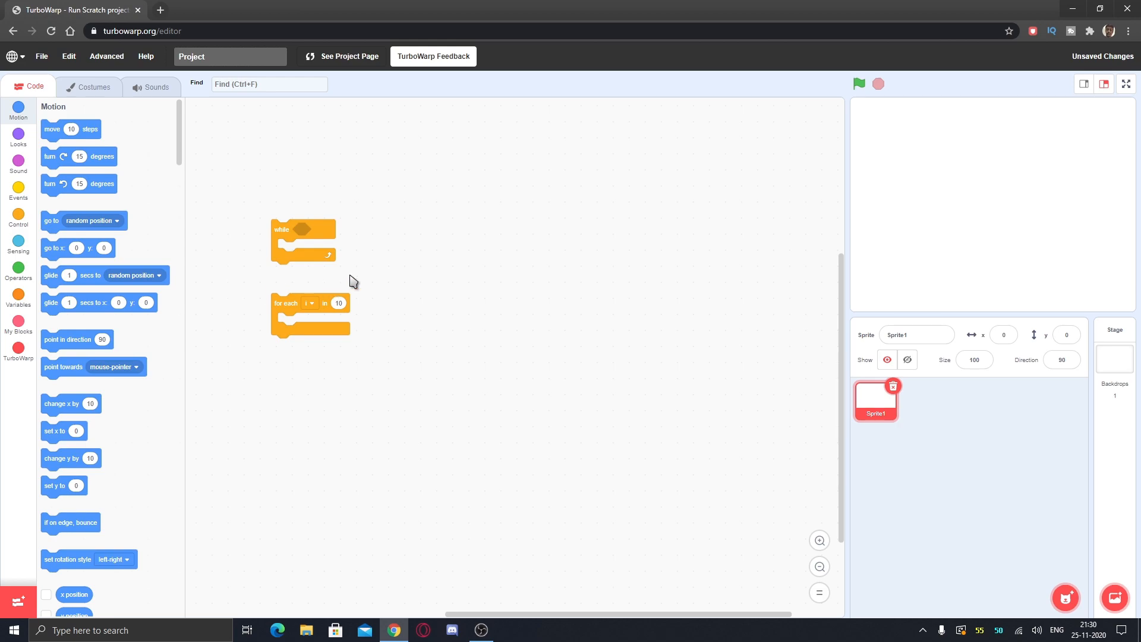
Step: Cut the while block from Sprite1 and tidy a 'move 10 steps' block on the Stage
right_click(302, 240)
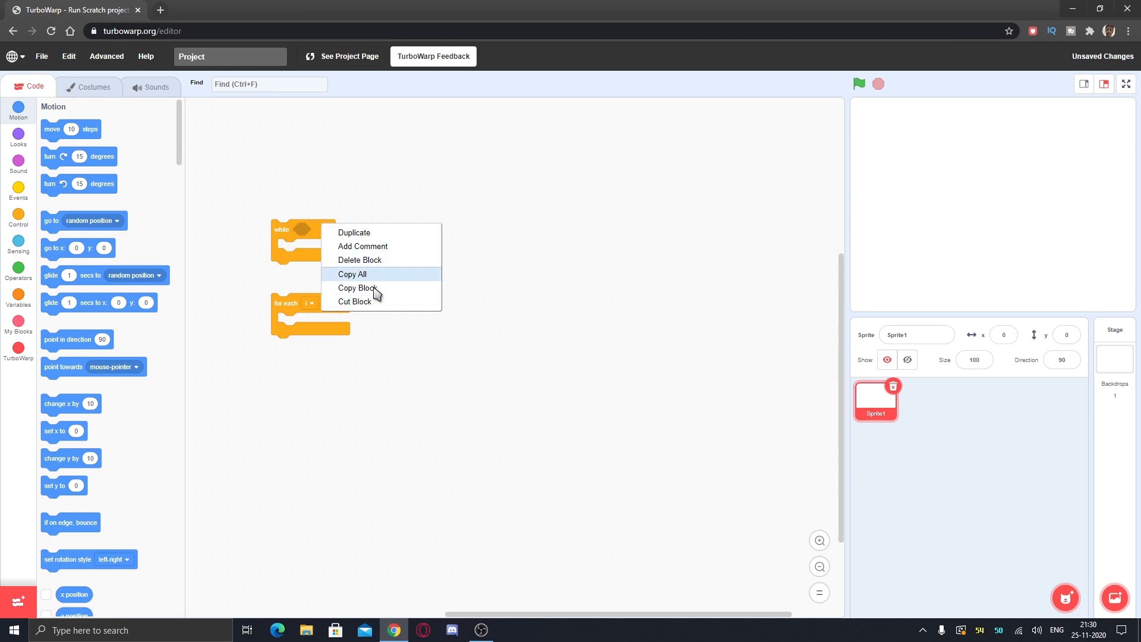
mouse_move(409, 292)
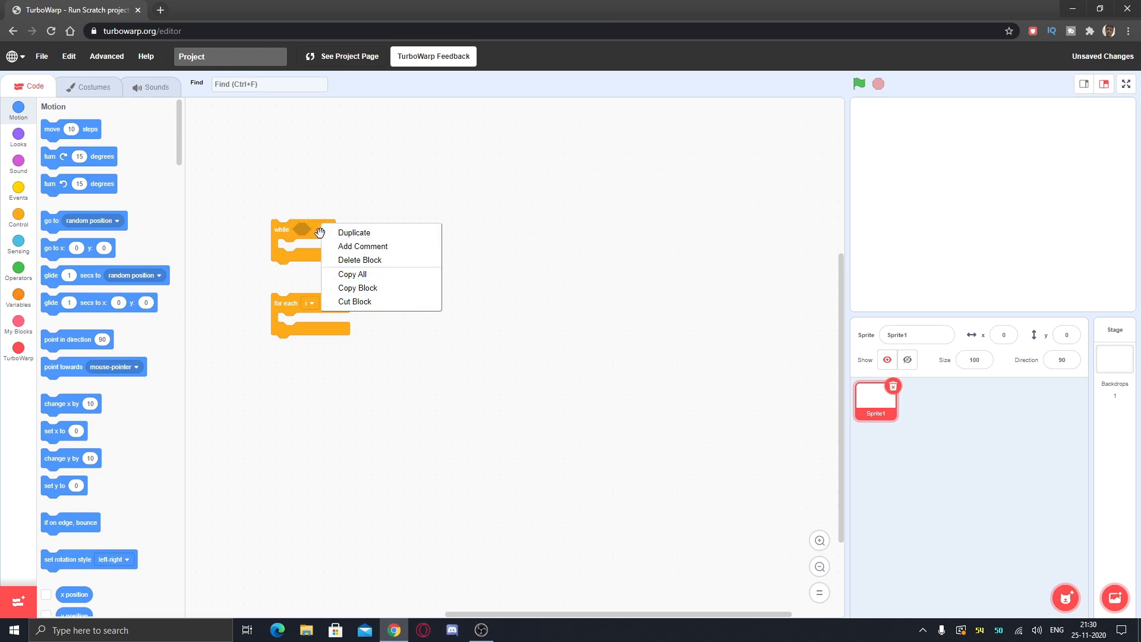
mouse_move(366, 305)
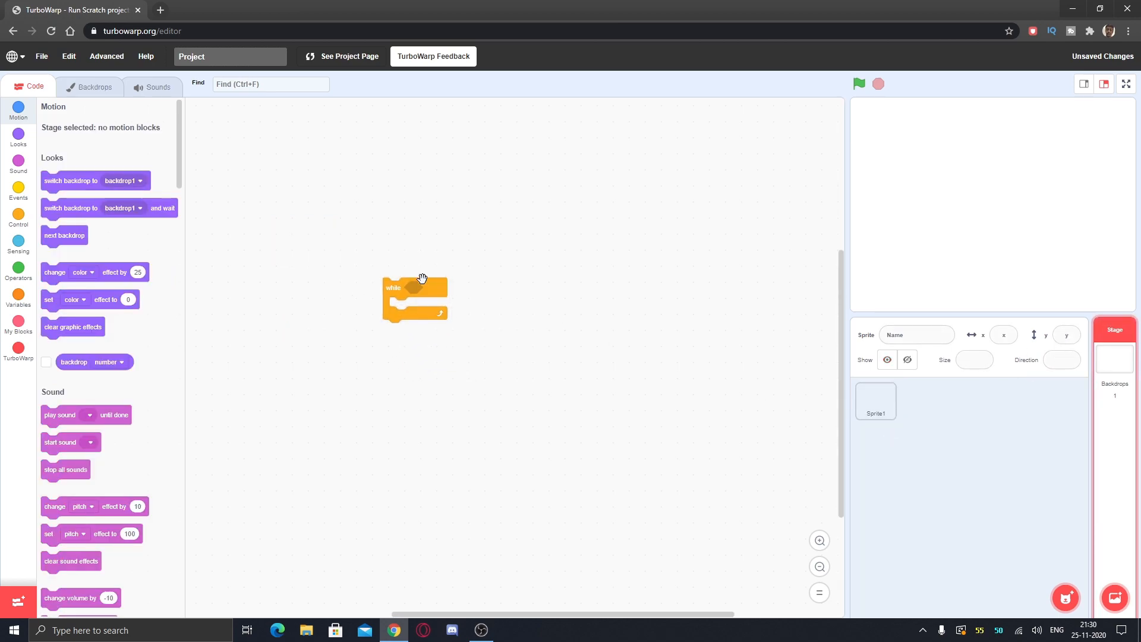
left_click(877, 400)
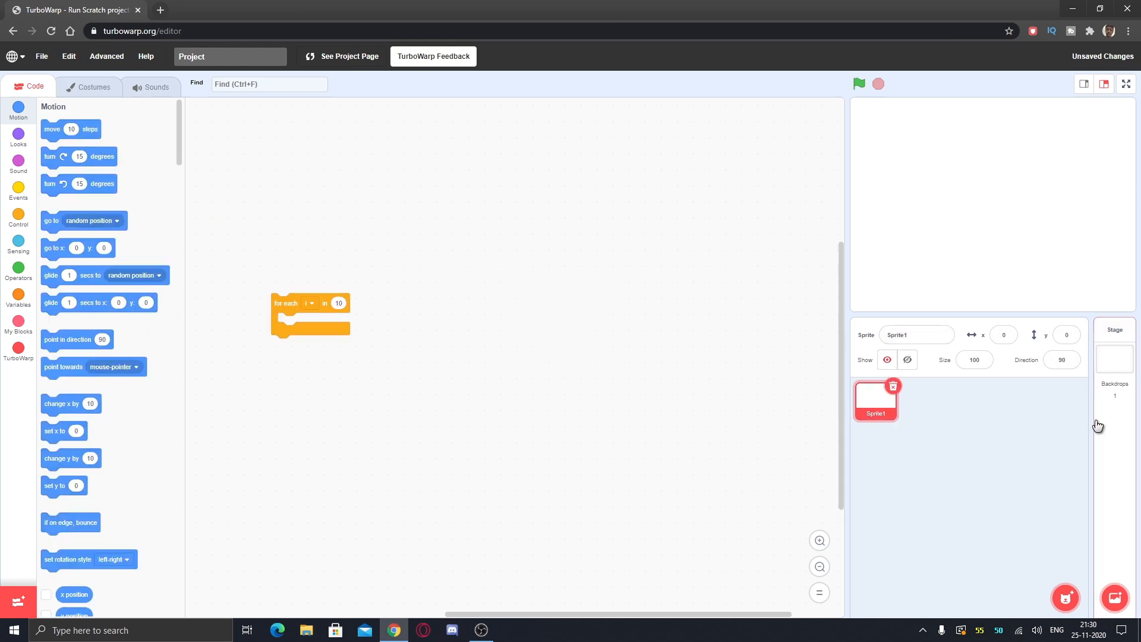
left_click(1112, 349)
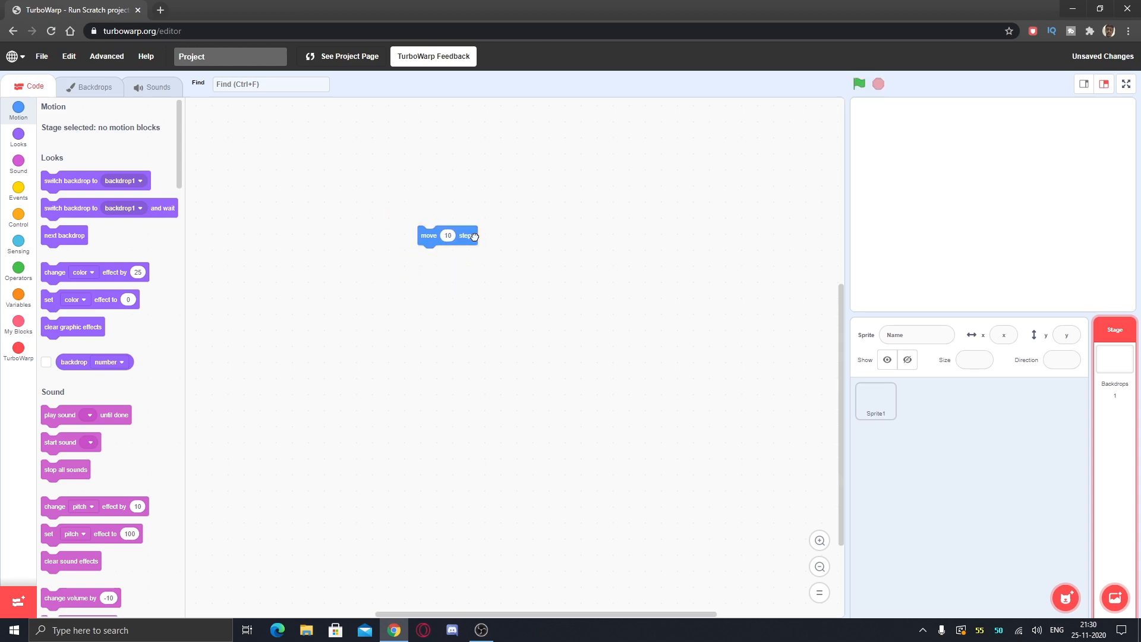
left_click_drag(448, 236, 404, 249)
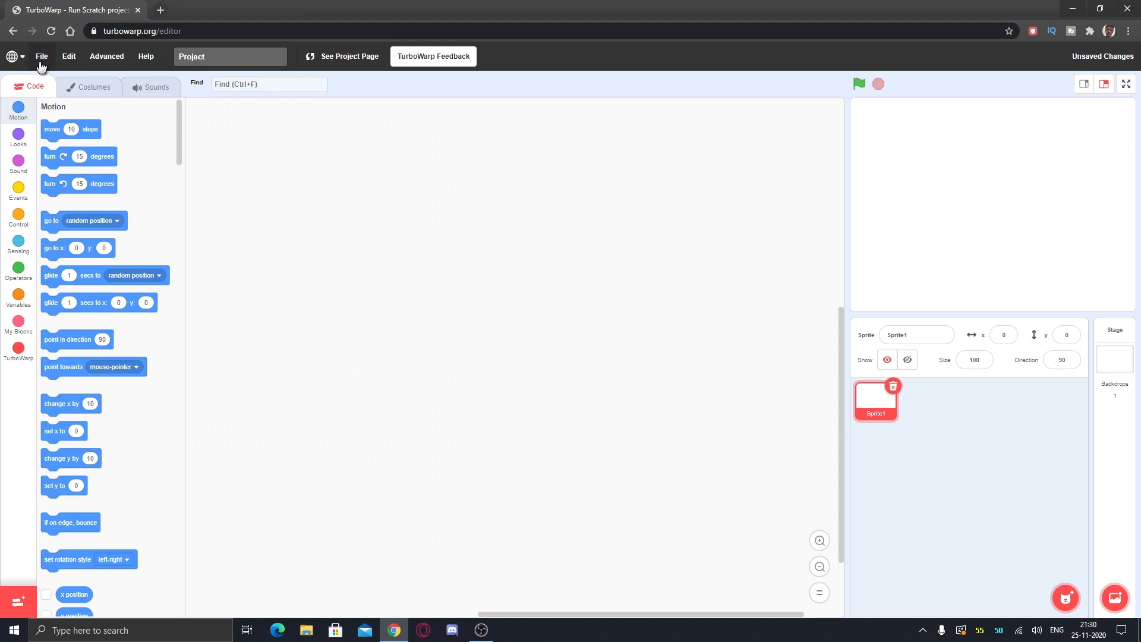
mouse_move(51, 68)
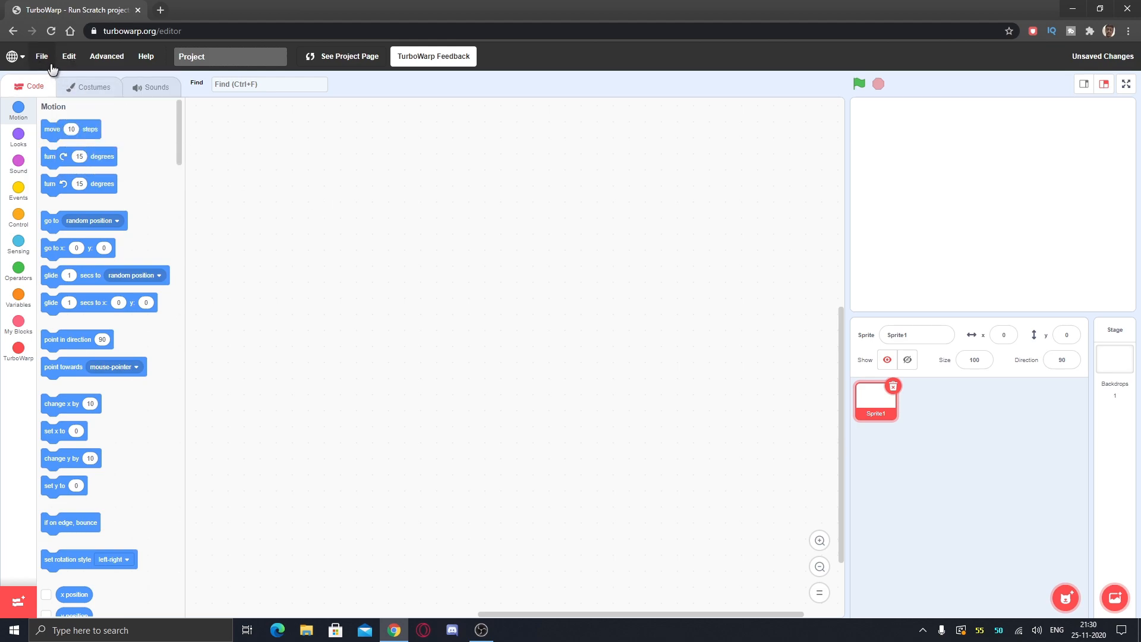
Step: Reveal the Edit menu's Turbo Mode, 60 FPS mode and Change Username options
left_click(69, 56)
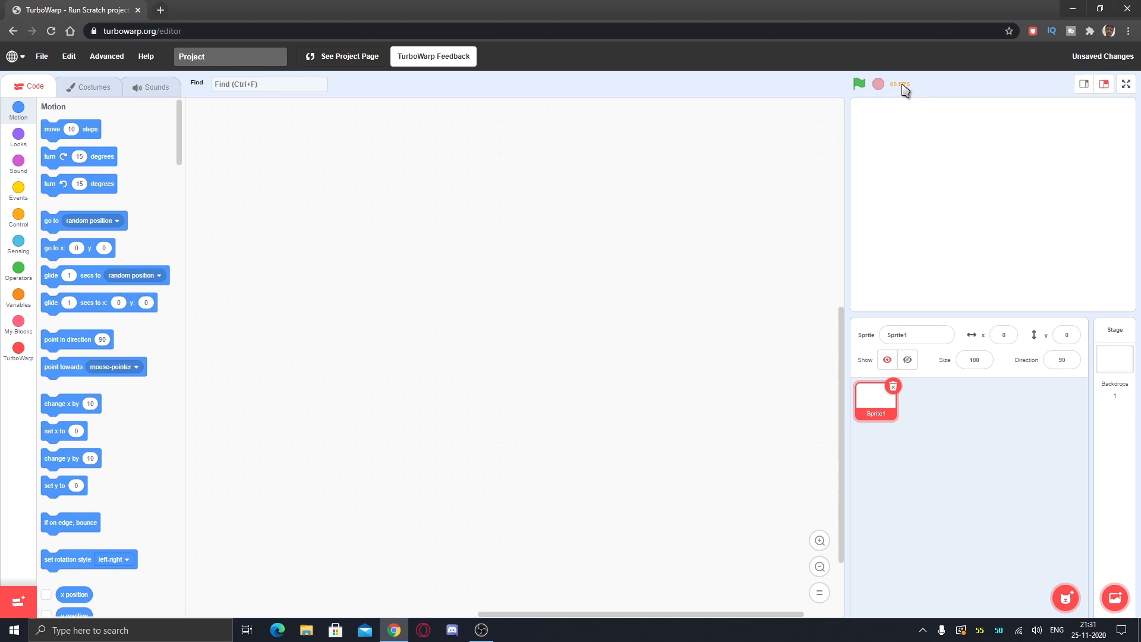
mouse_move(607, 71)
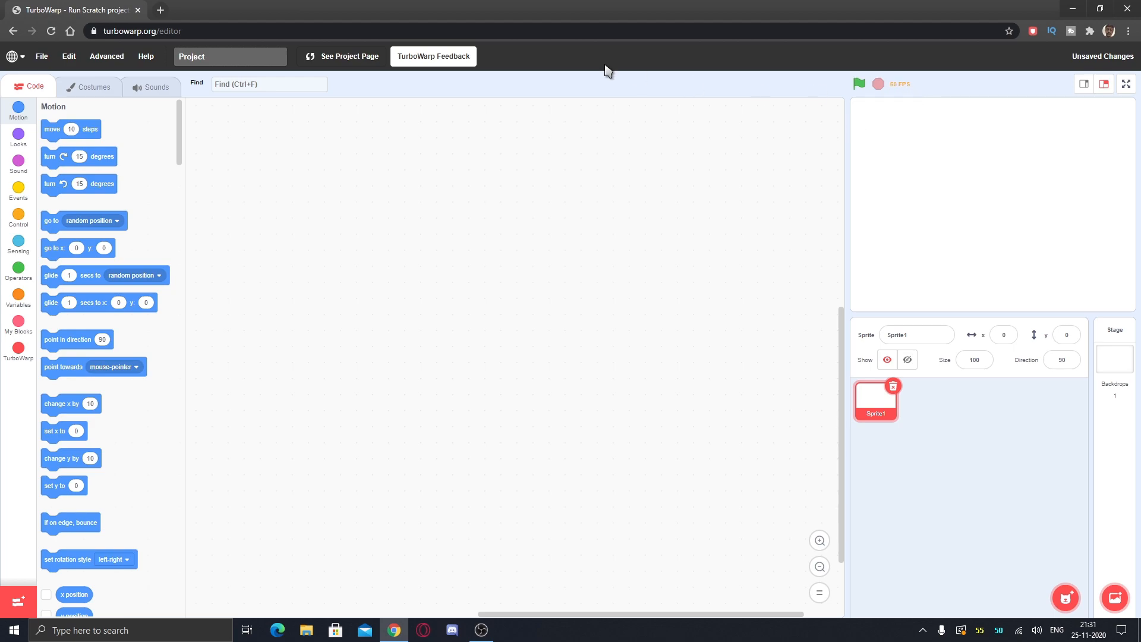
left_click(69, 56)
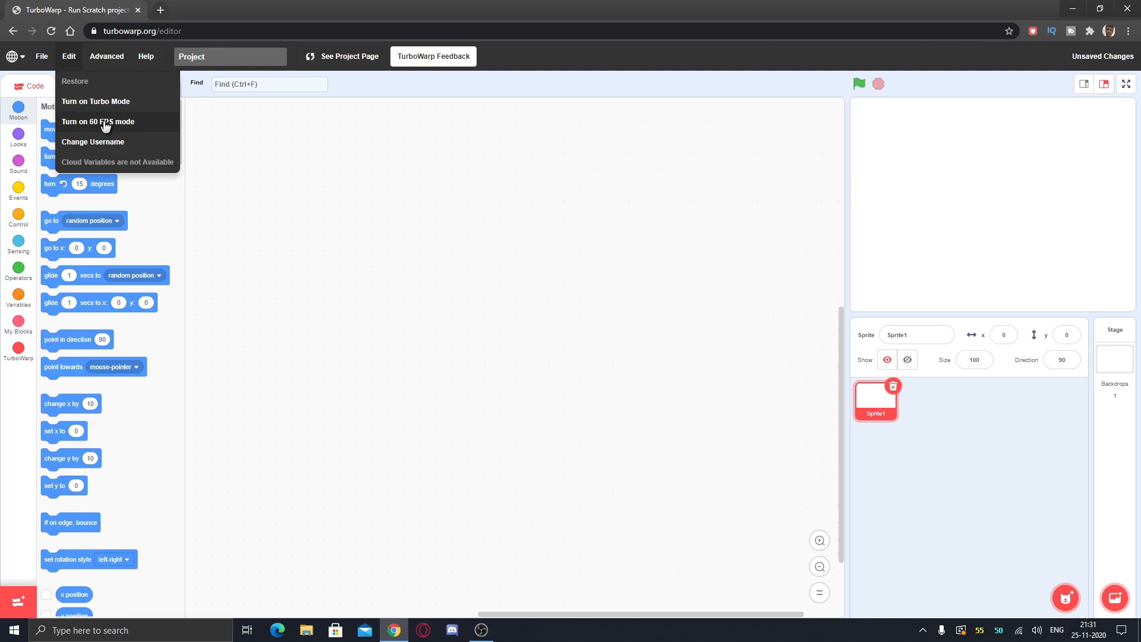
mouse_move(104, 146)
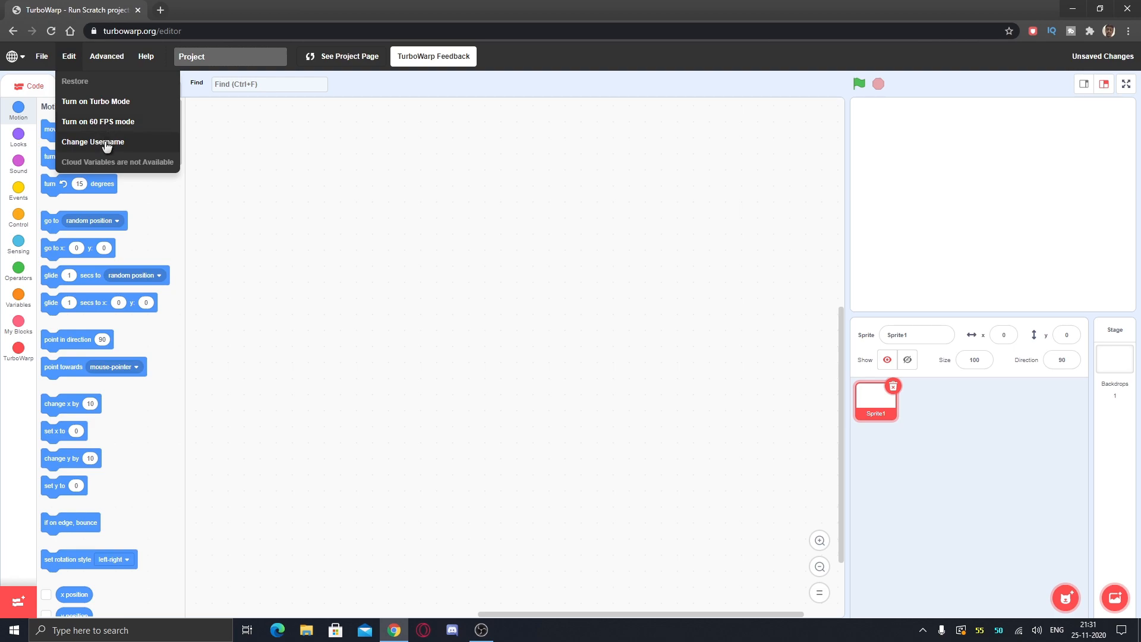
Step: Change the username to 'ANJOUA'
left_click(93, 142)
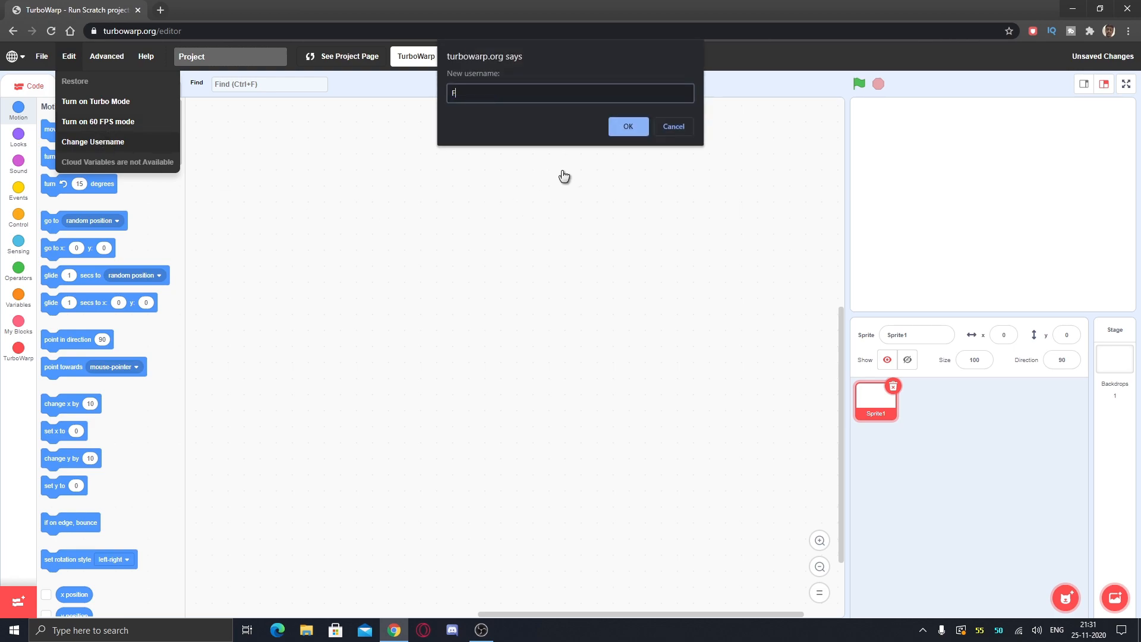
type("ANJOUA")
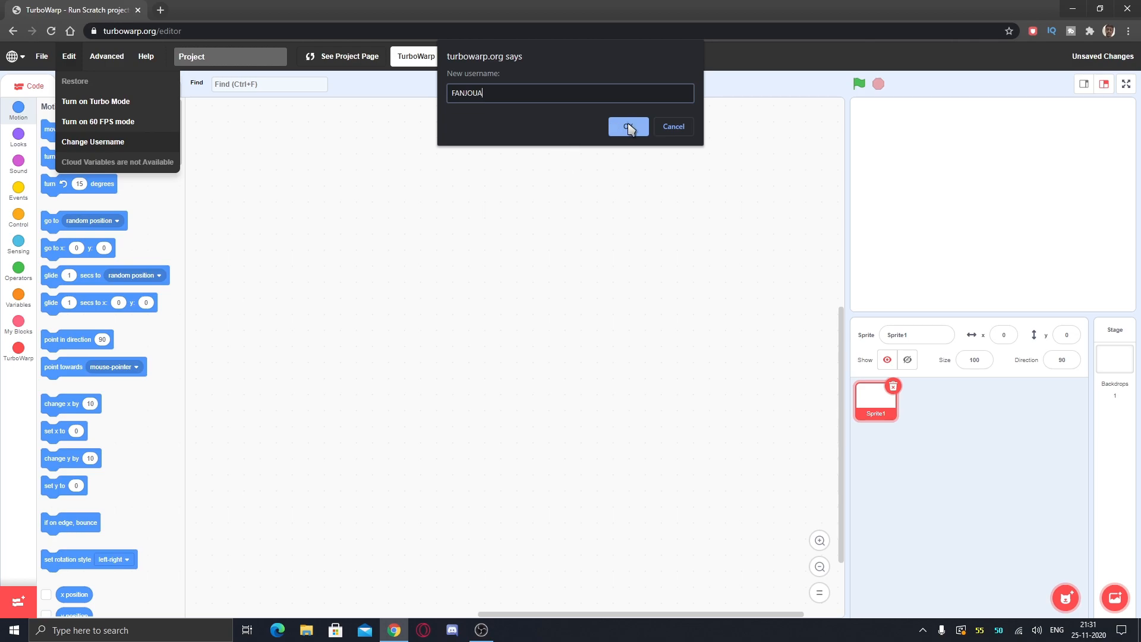
left_click(628, 126)
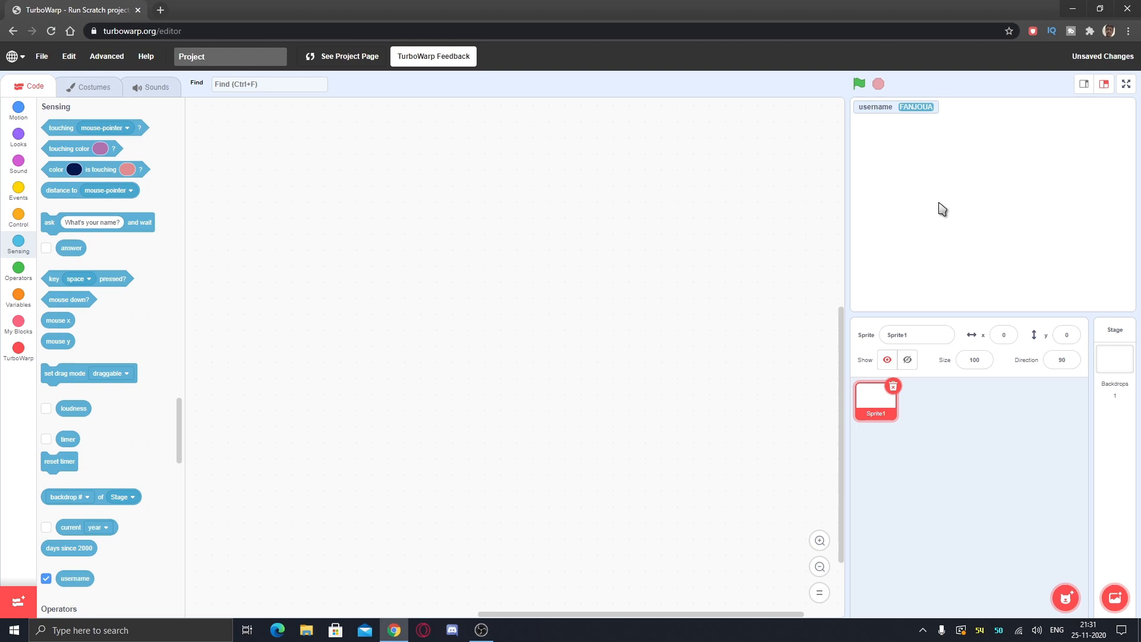
Step: View the stage full screen, return, and hide the username monitor
left_click(1126, 83)
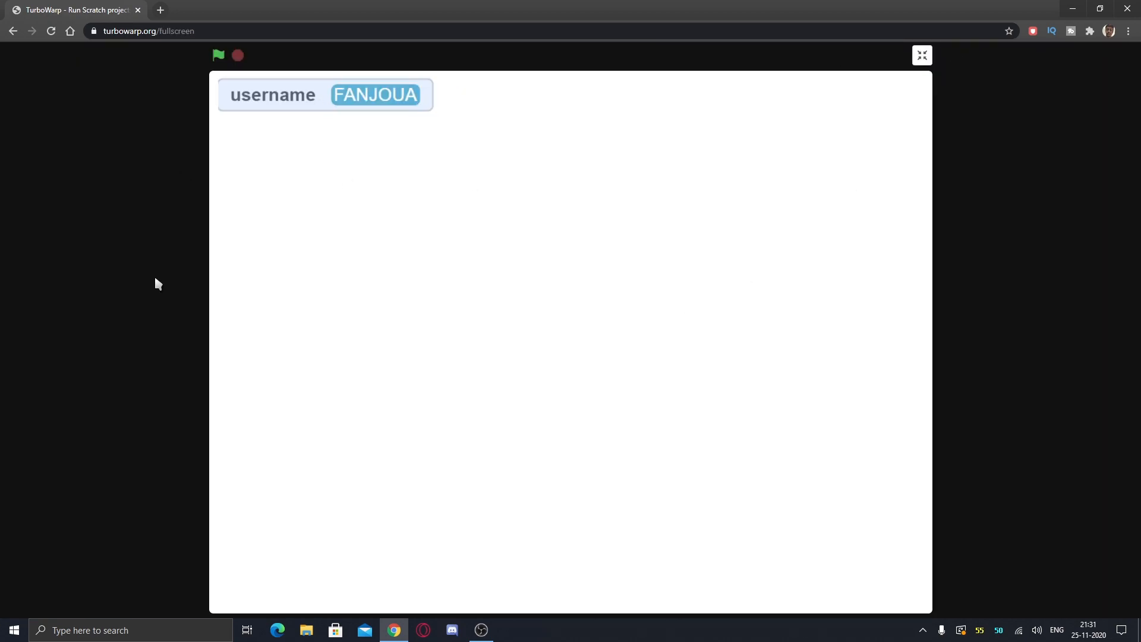
mouse_move(60, 170)
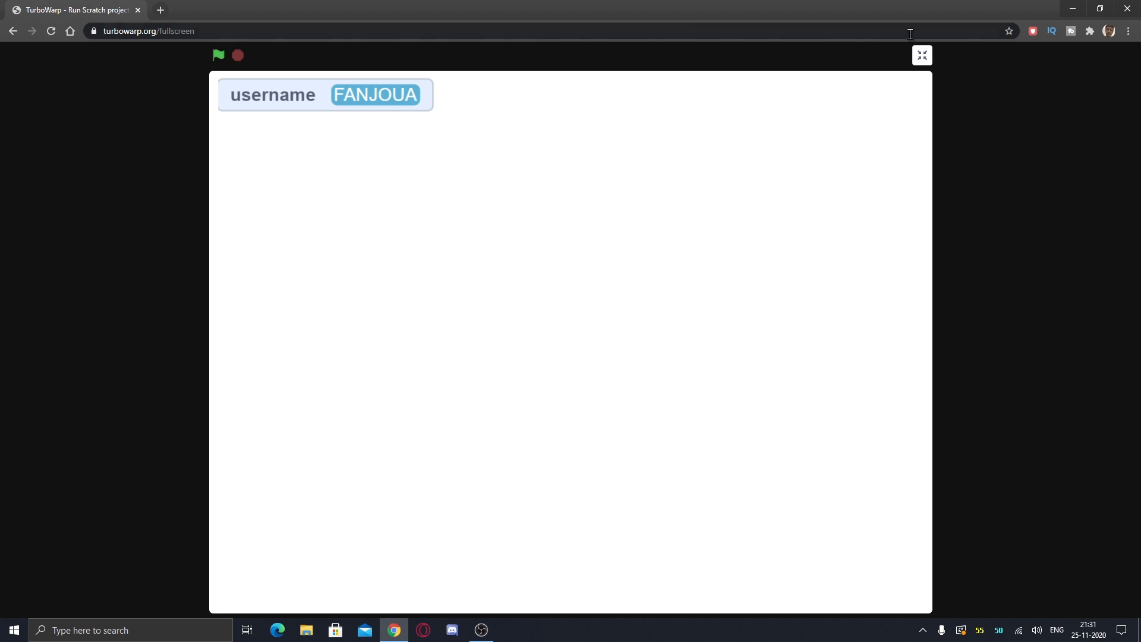
left_click(922, 55)
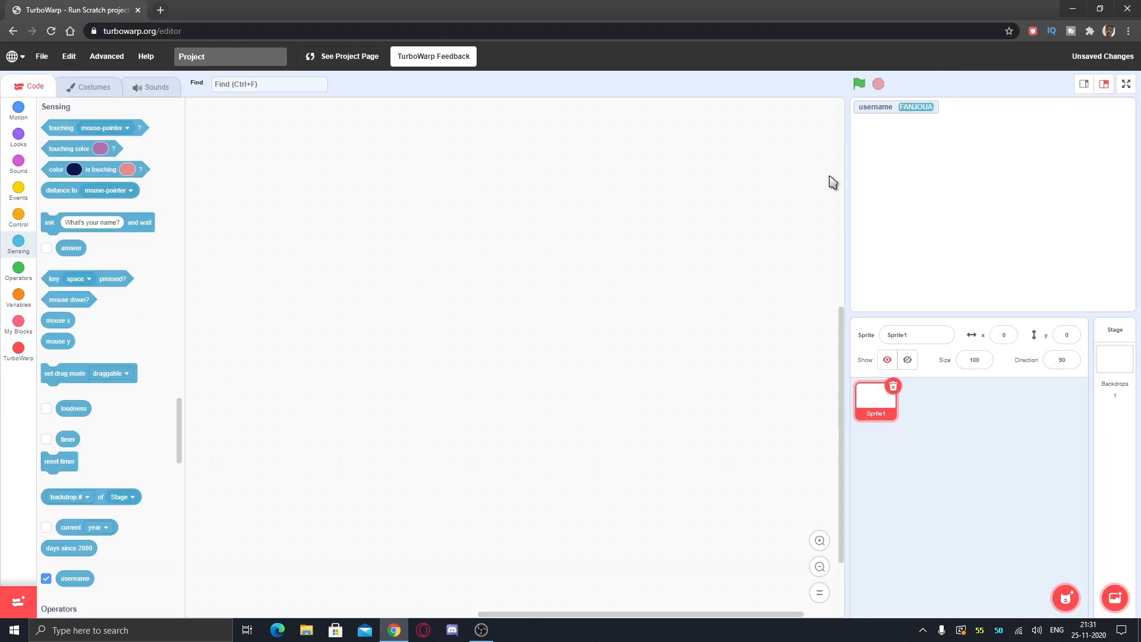
left_click(47, 578)
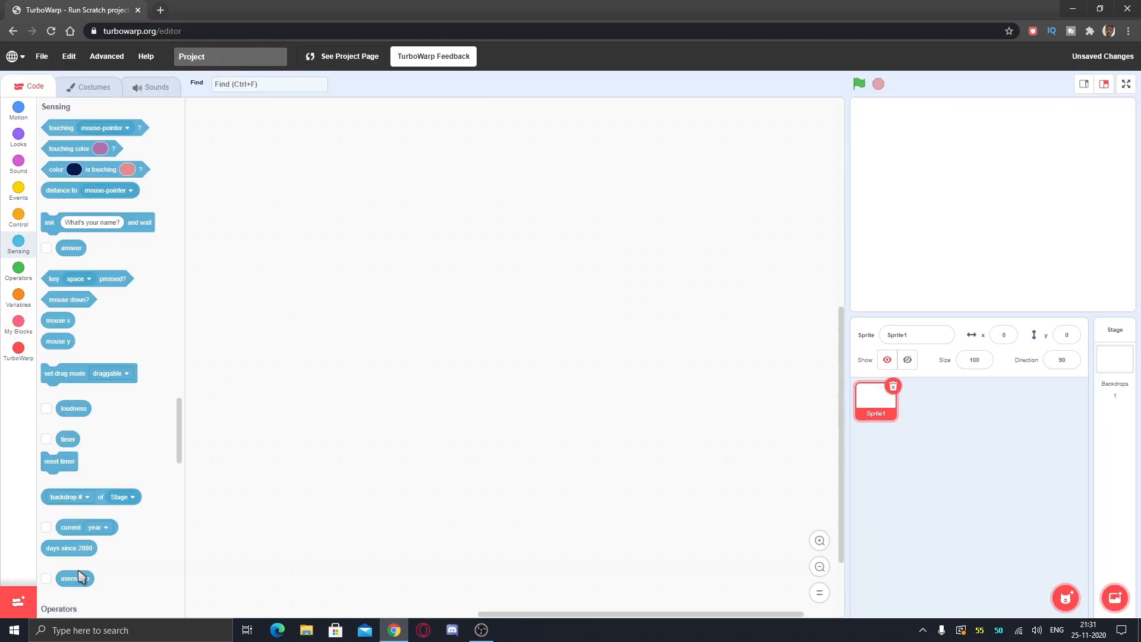
Step: Turn on High Quality Pen from the Advanced settings
left_click(105, 56)
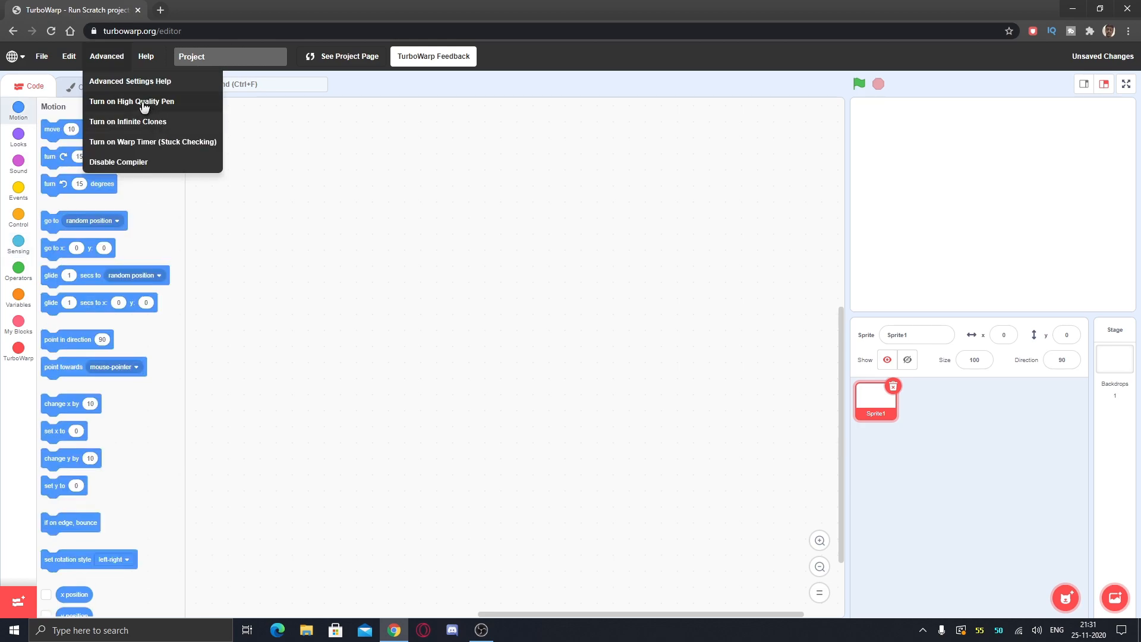
left_click(132, 102)
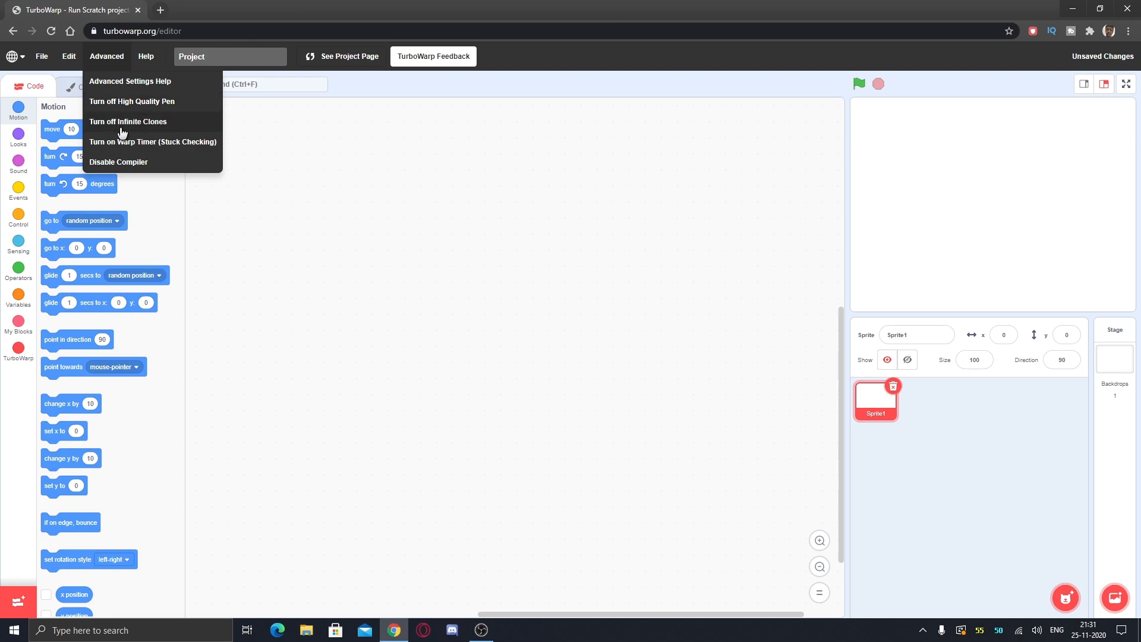
mouse_move(118, 146)
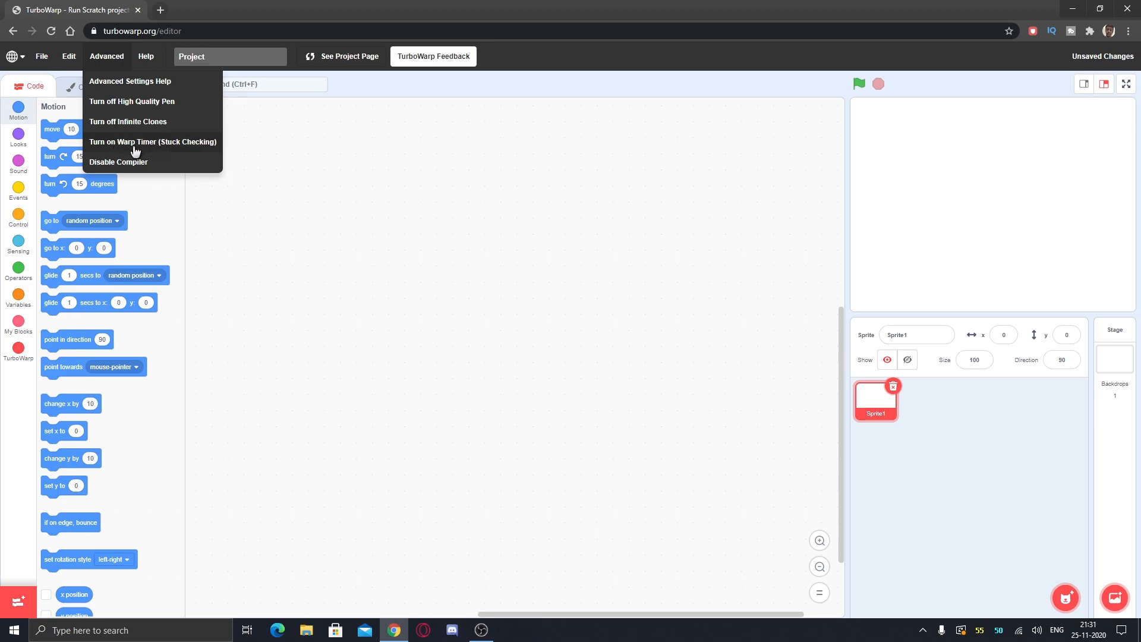
mouse_move(160, 166)
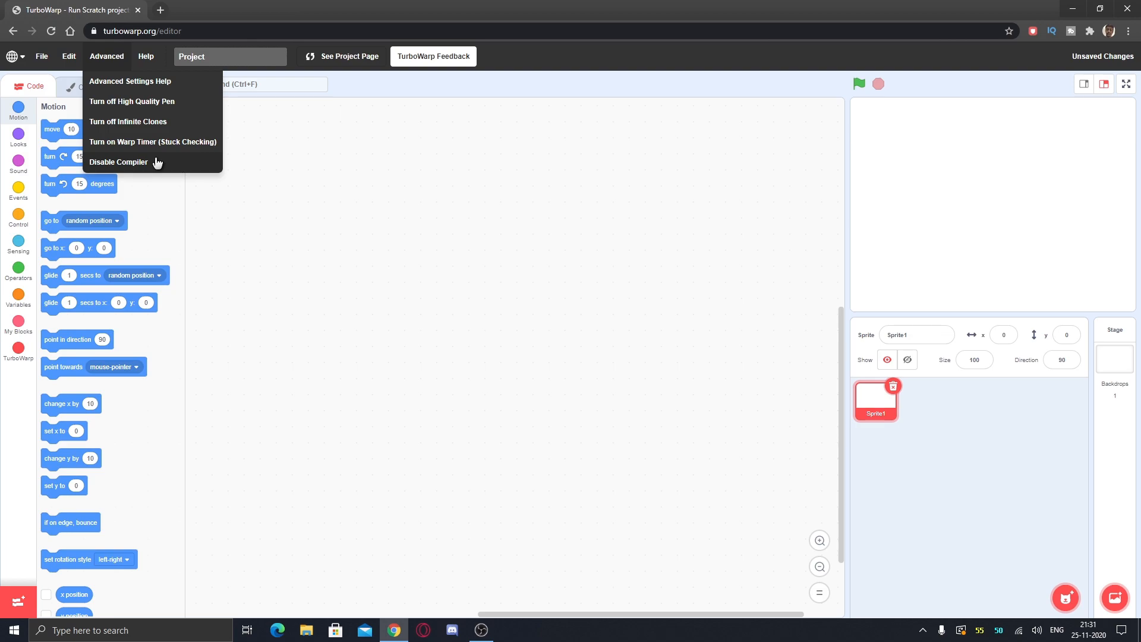
mouse_move(130, 81)
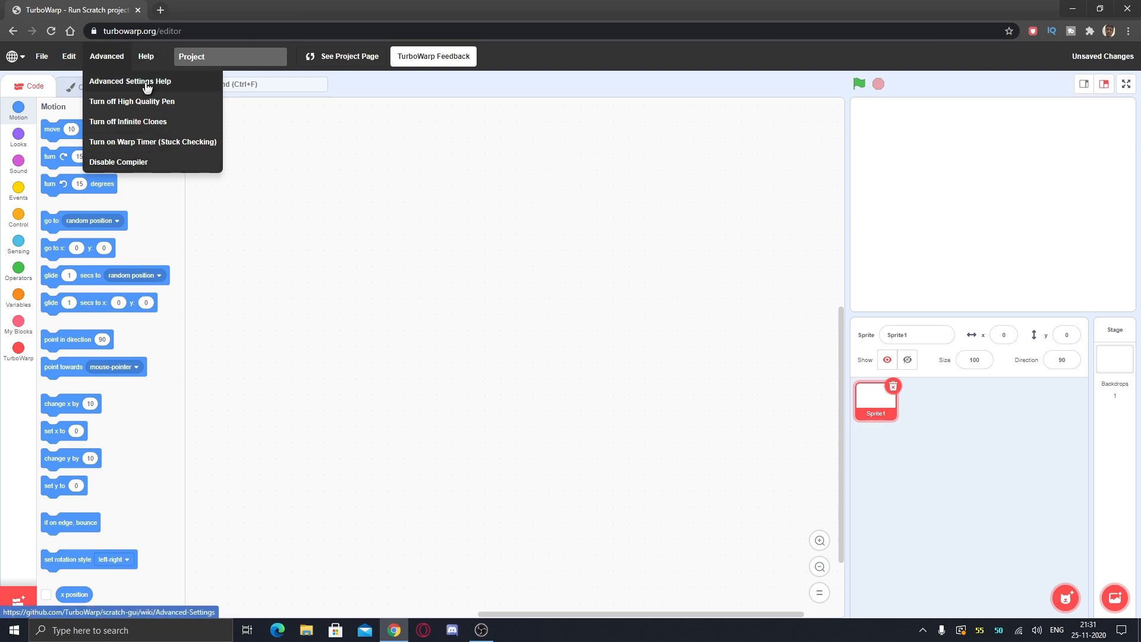
Step: Read through the GitHub Advanced Settings wiki page from the help link
left_click(130, 81)
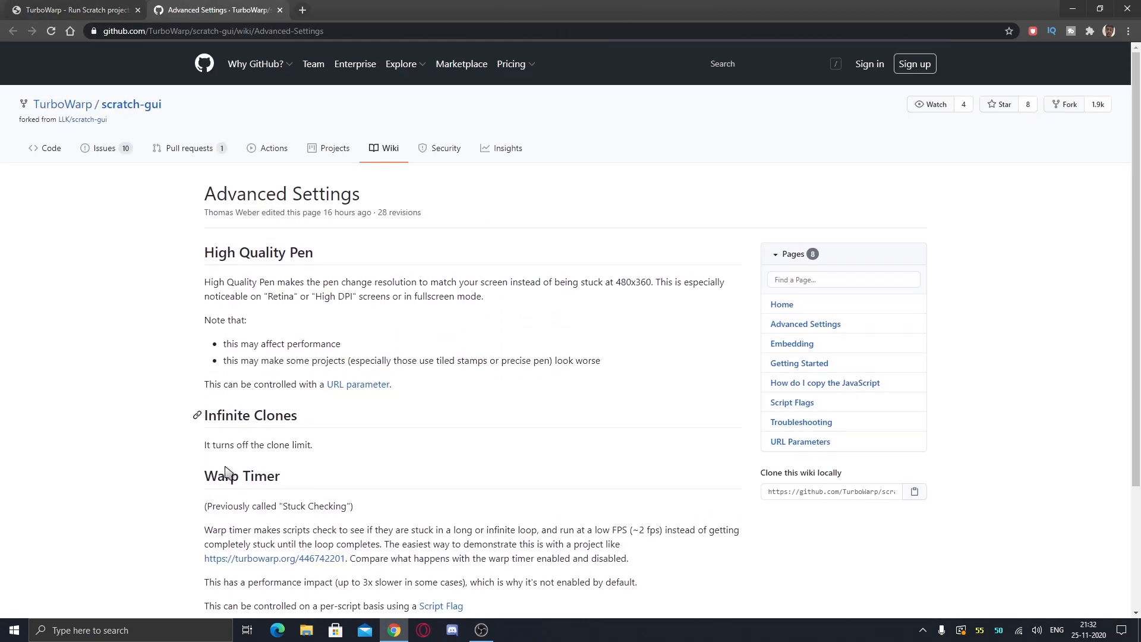
scroll("down", 3)
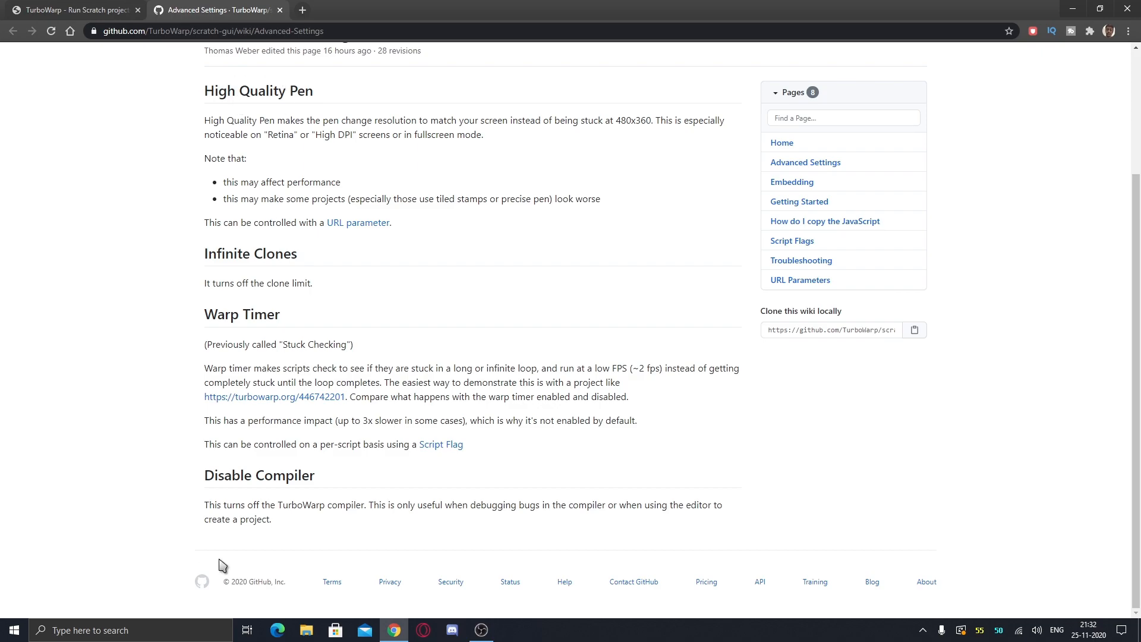
scroll("up", 3)
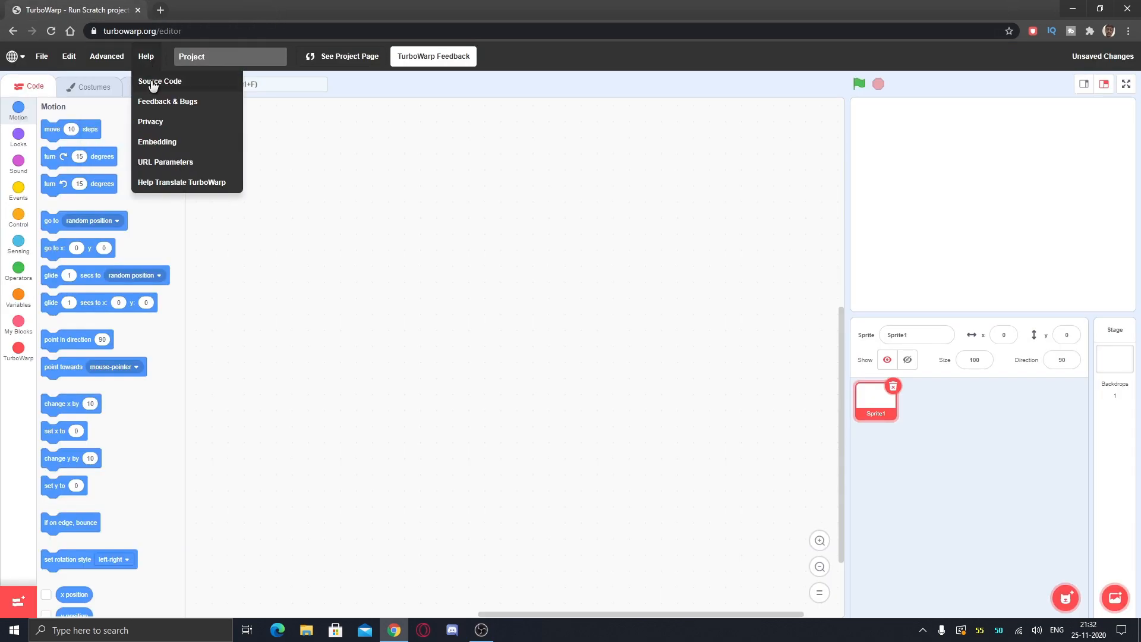
mouse_move(168, 101)
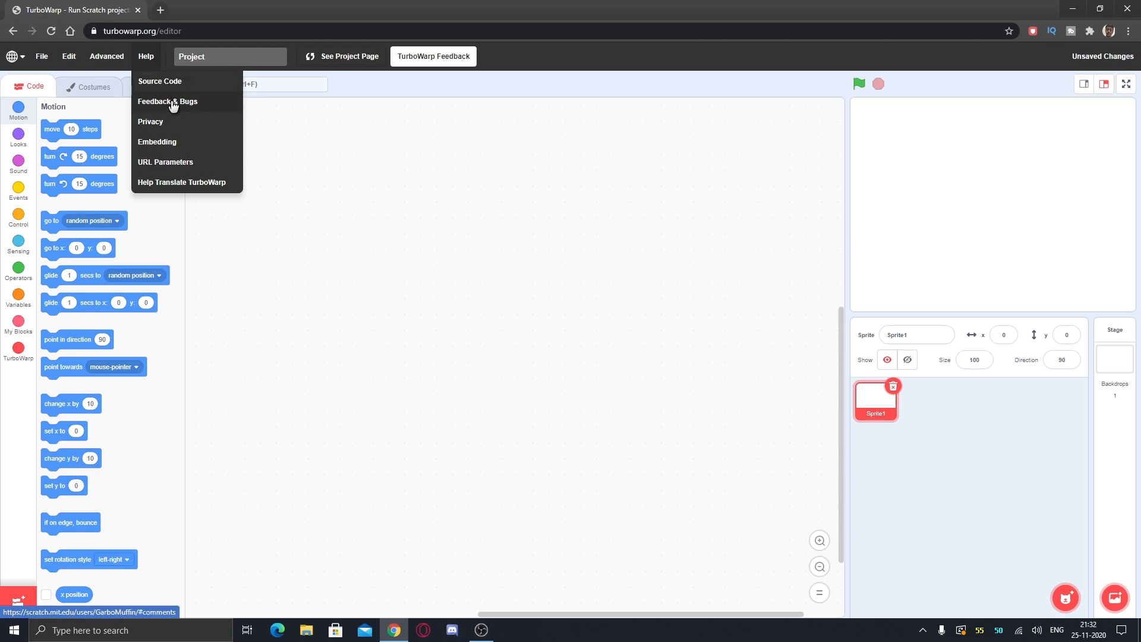
mouse_move(203, 186)
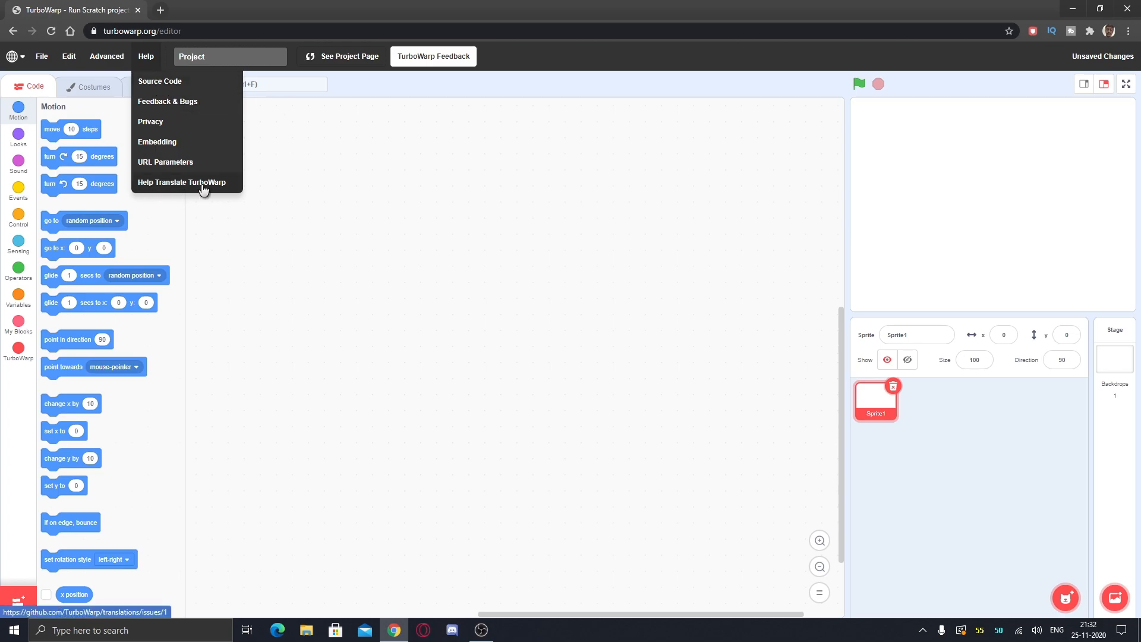
mouse_move(150, 69)
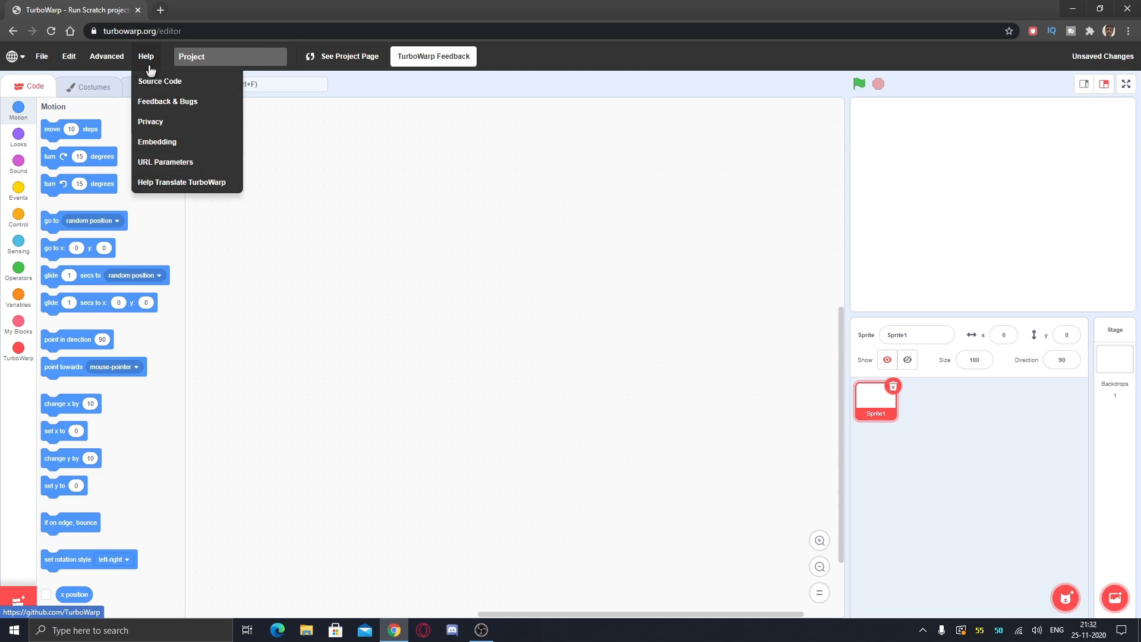
Step: Close the Help menu after reviewing its options
left_click(11, 55)
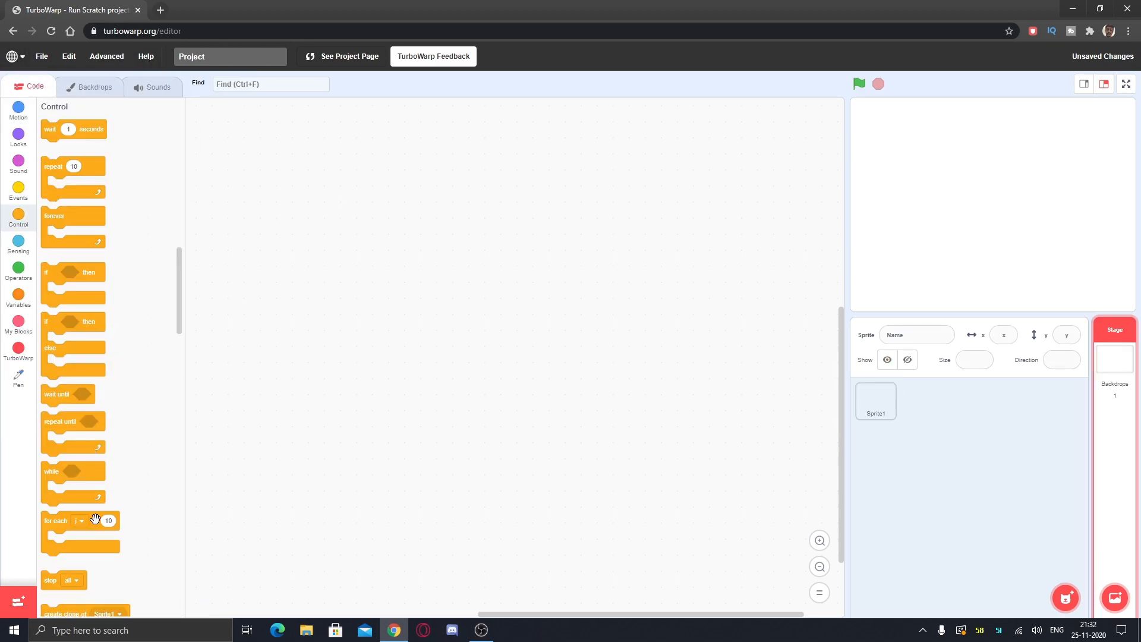
Step: Try a 'for each i in 10' loop in the code area, remove it and return to Control
left_click_drag(80, 521, 377, 333)
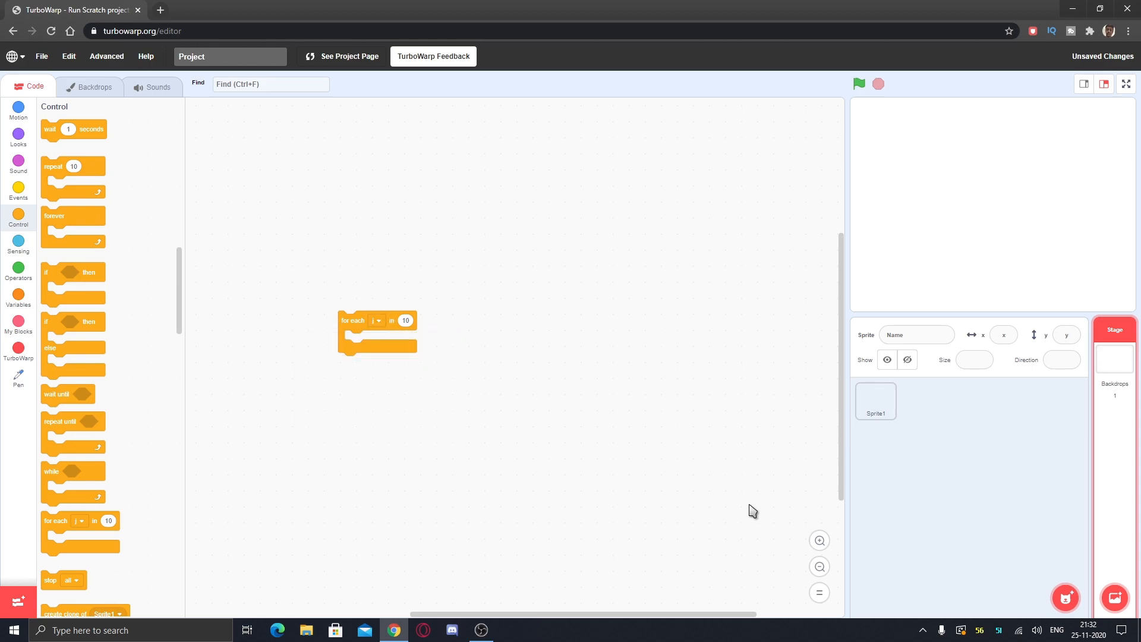
left_click(375, 320)
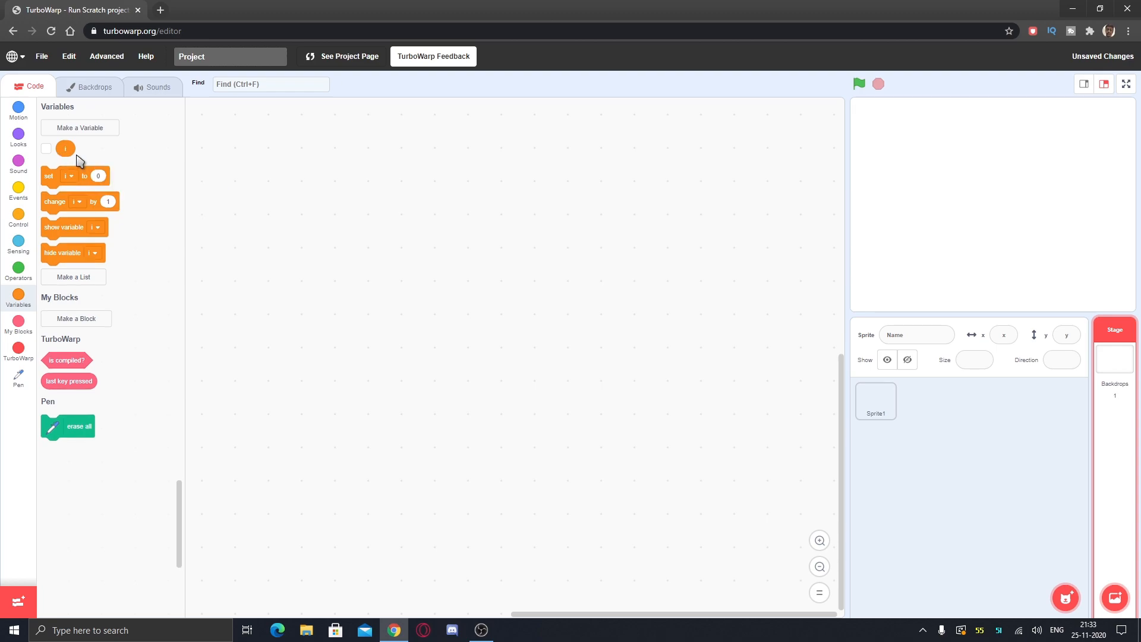
left_click(18, 218)
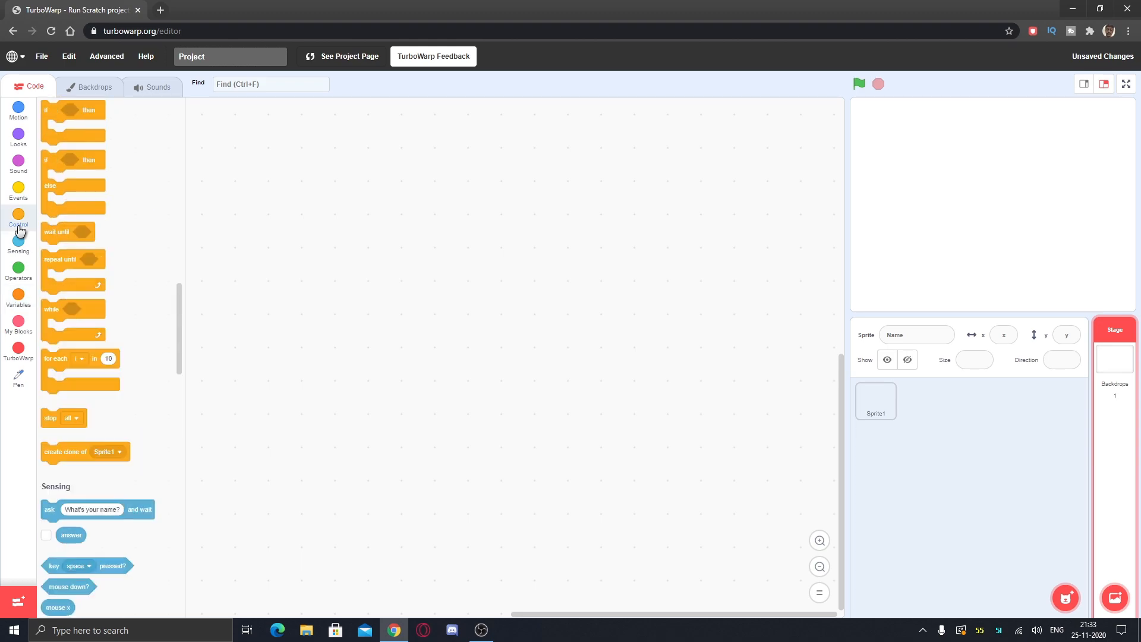
scroll("down", 3)
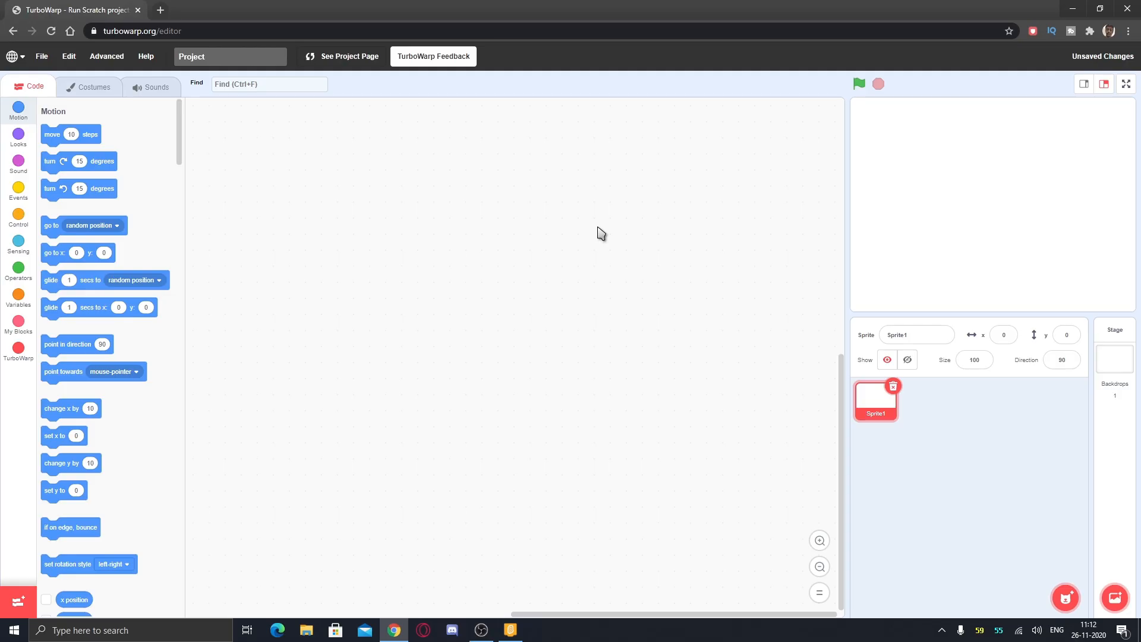
mouse_move(42, 180)
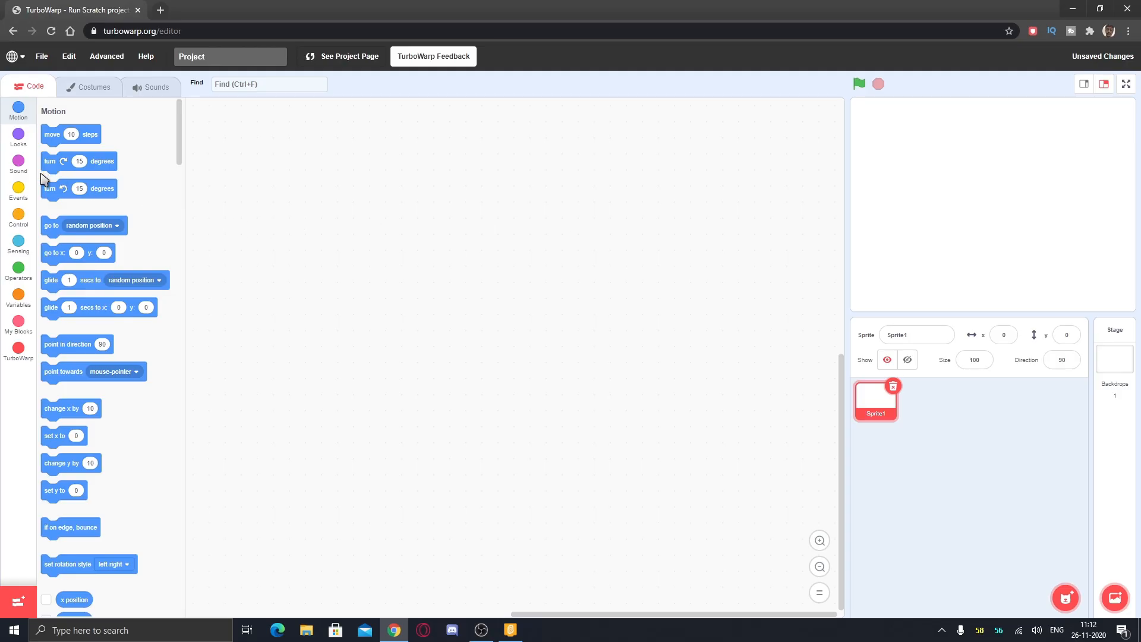
Step: Place a while loop and a for each loop from Control in Sprite1's workspace
left_click(17, 190)
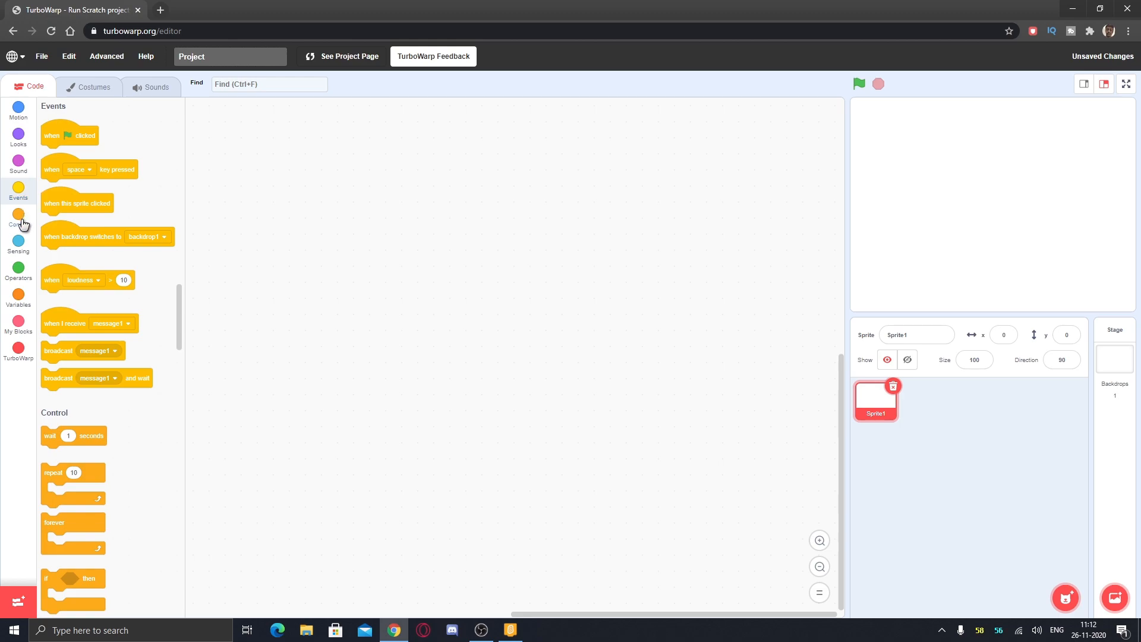
left_click(18, 218)
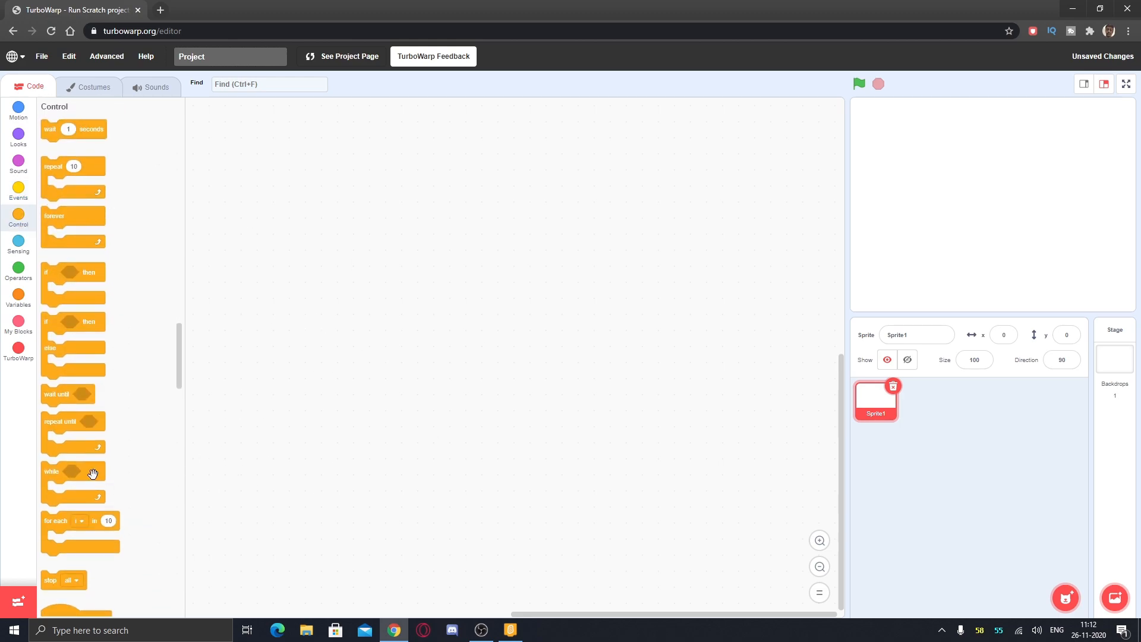
left_click_drag(71, 471, 427, 289)
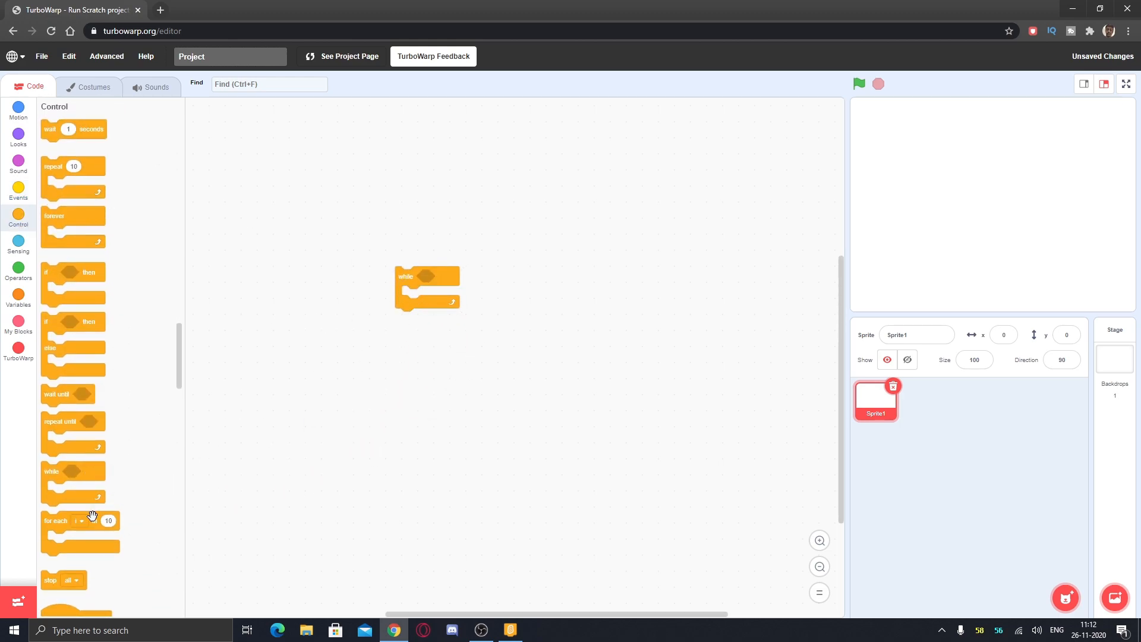
left_click_drag(80, 521, 442, 364)
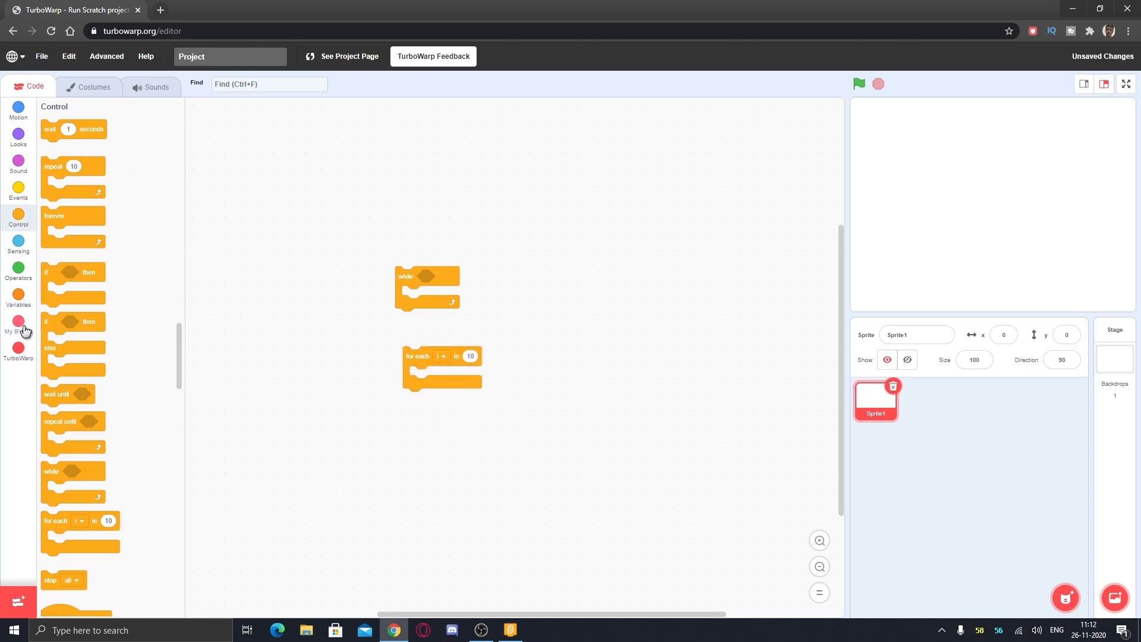
Step: From the TurboWarp category, add is compiled? and a loose last key pressed reporter
left_click(18, 325)
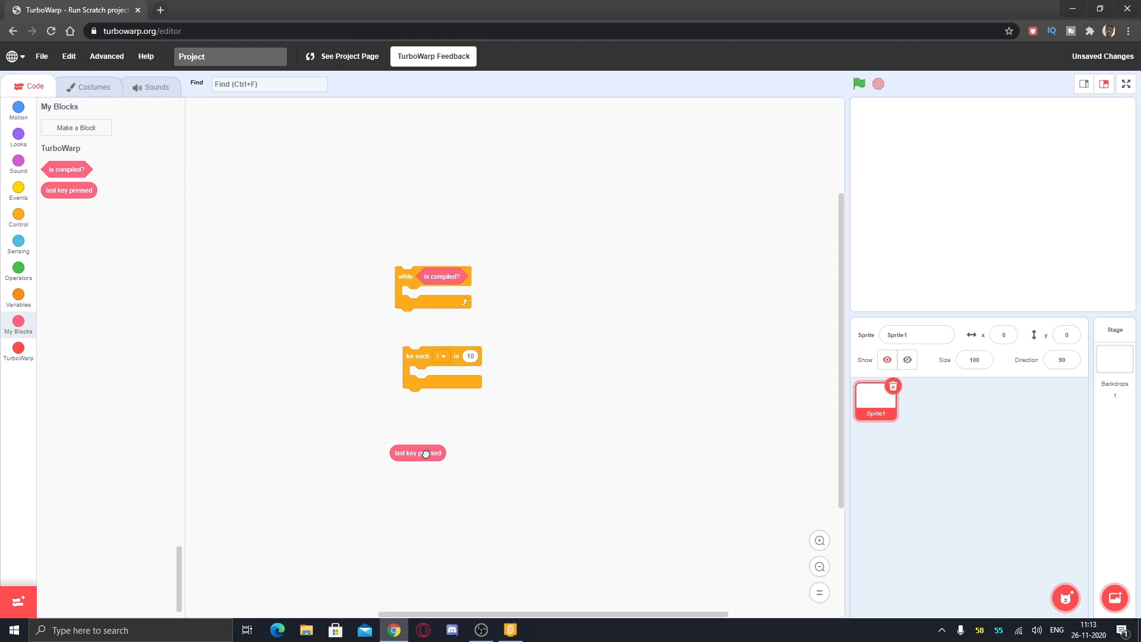
left_click_drag(417, 452, 481, 318)
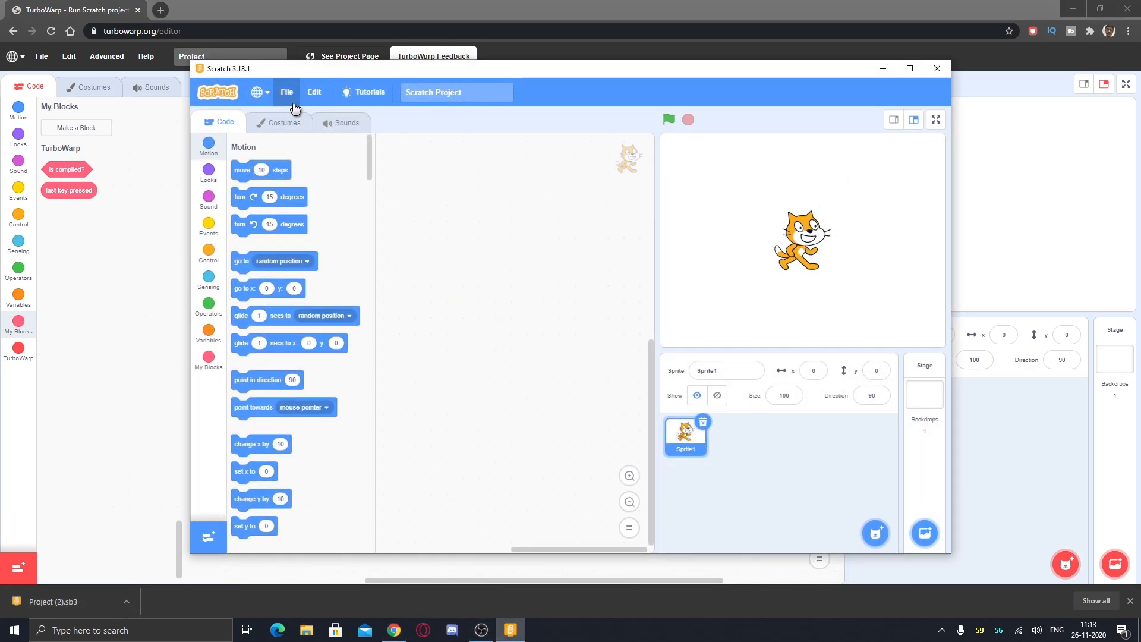
Step: Load the downloaded Project (2) from the computer into Scratch Desktop
left_click(287, 92)
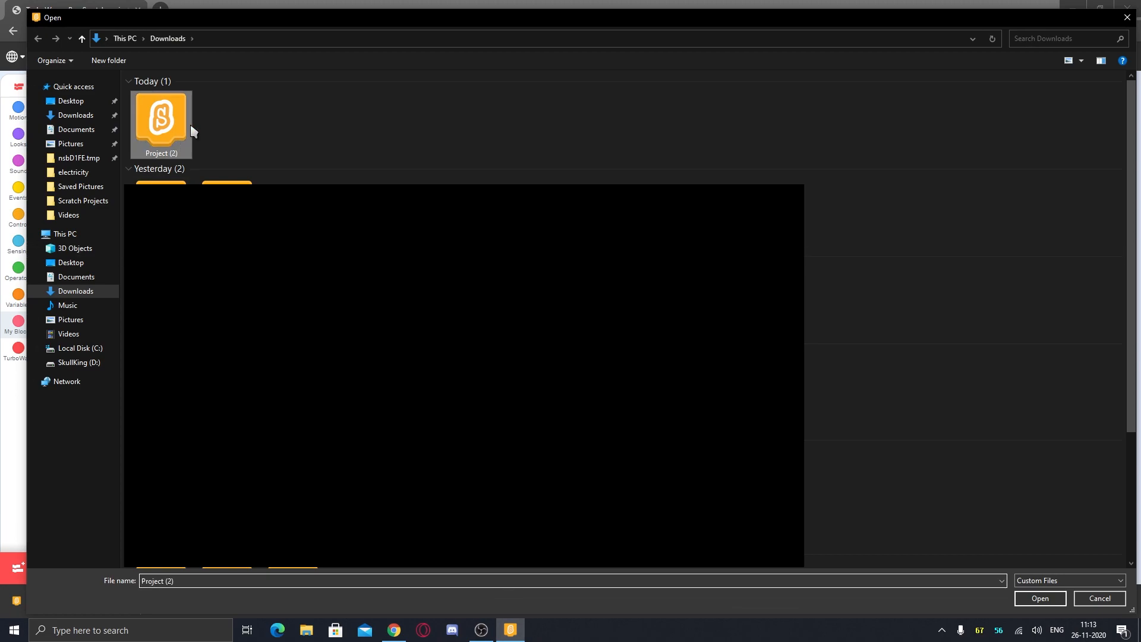
left_click(1040, 598)
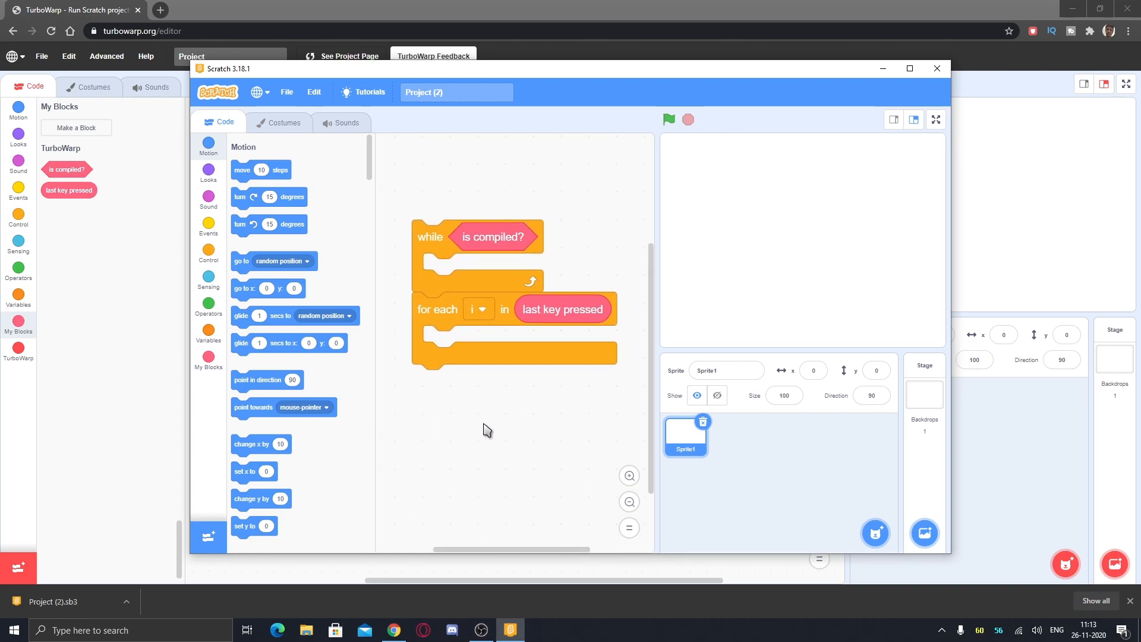
Step: Pull the is compiled? condition out of the while loop
left_click(479, 291)
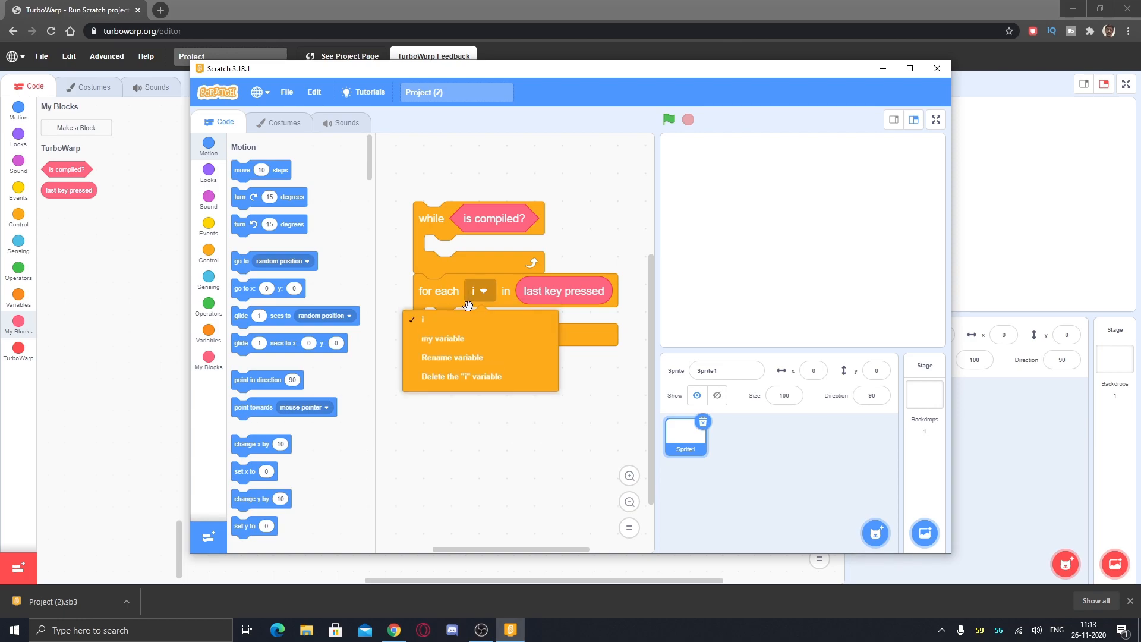
left_click(527, 292)
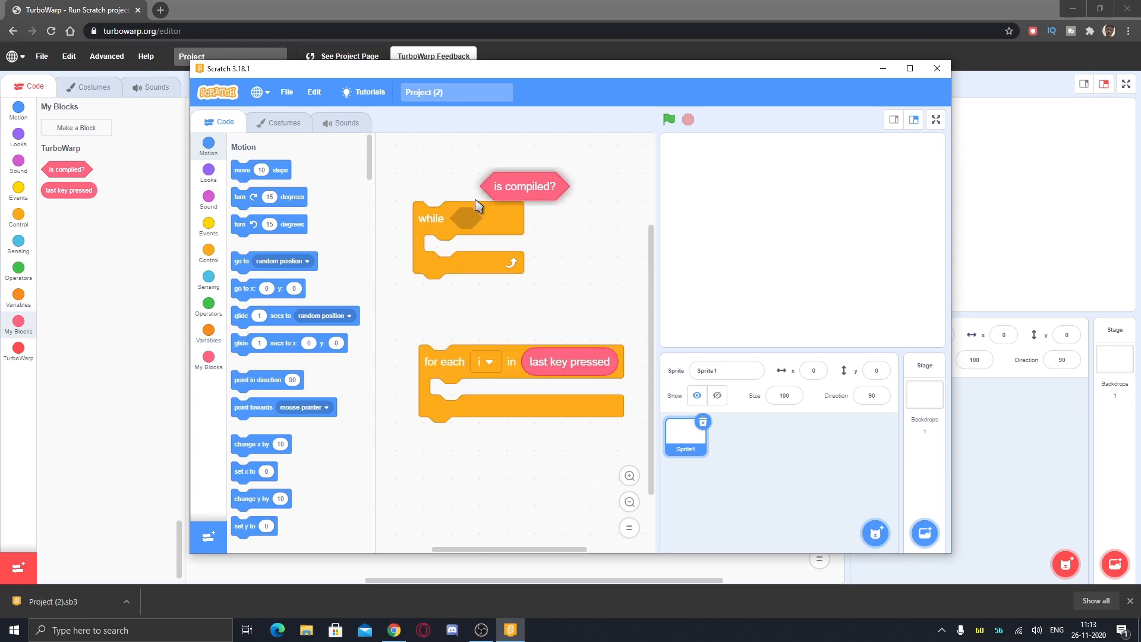
Step: Rename the for each loop's variable i via its dropdown's Rename variable option
right_click(258, 183)
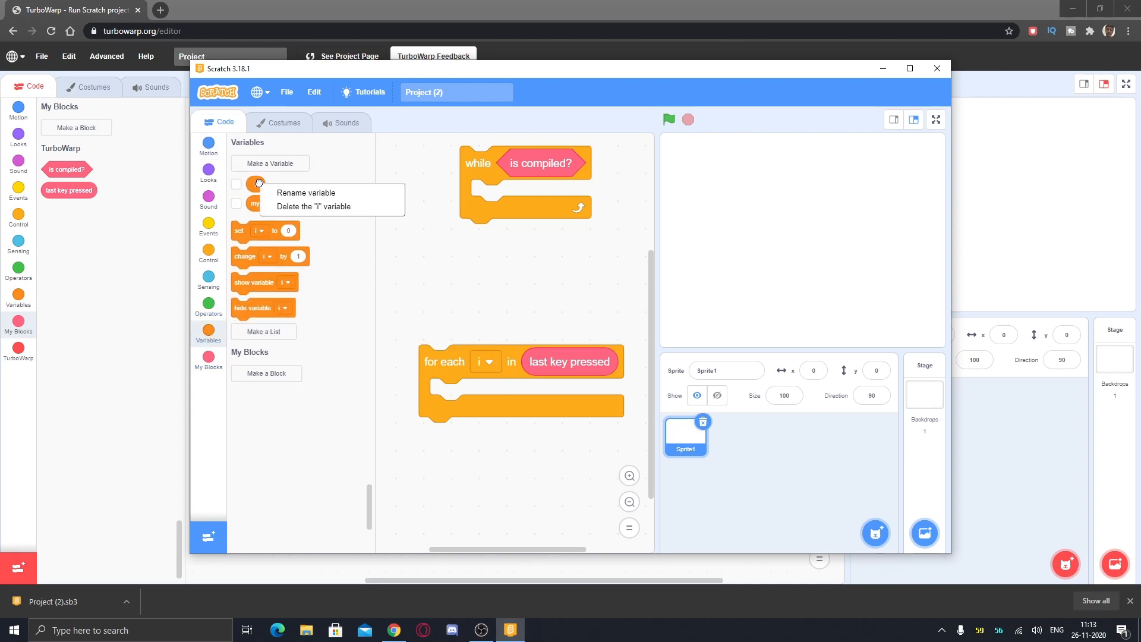
left_click(315, 206)
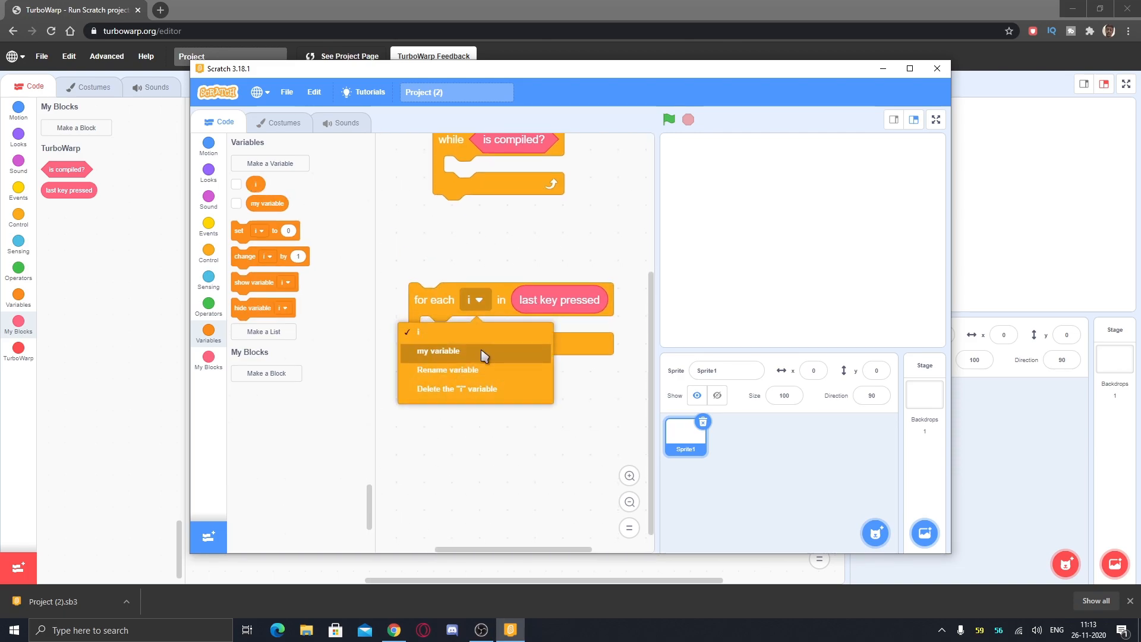
mouse_move(489, 375)
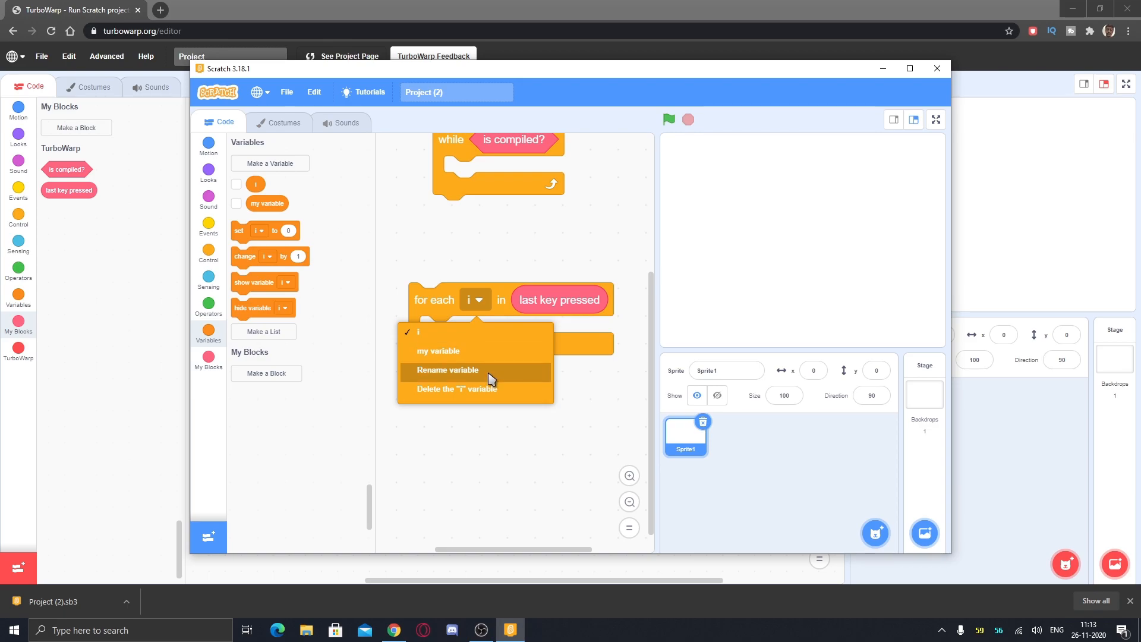
left_click(447, 370)
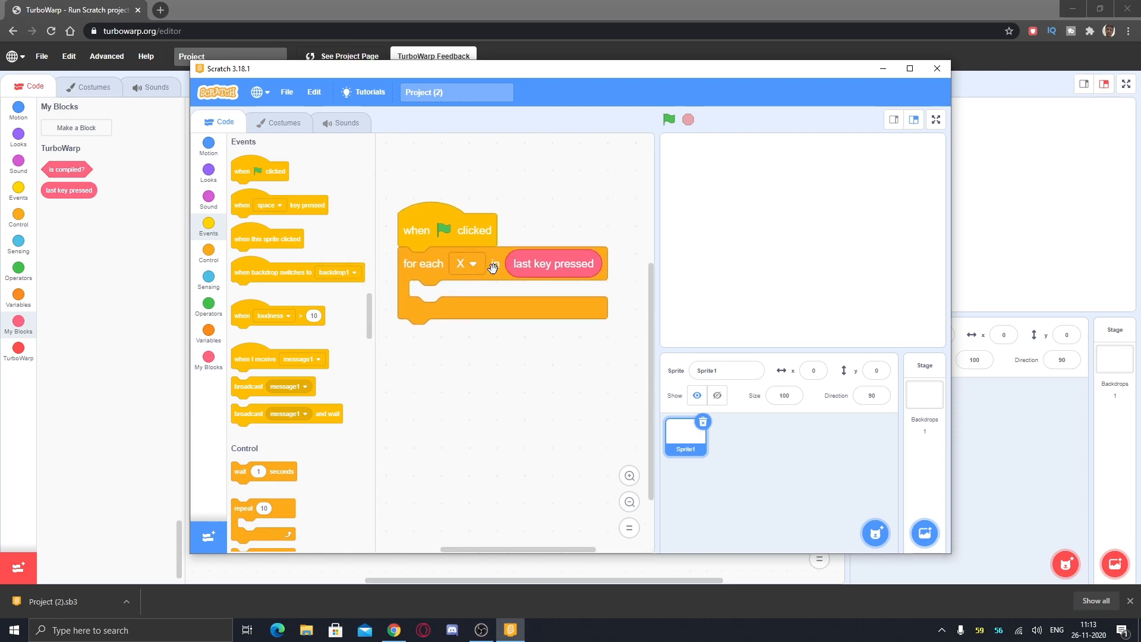
Step: Show the X variable on stage and visit the Costumes editor for the purple square
left_click(208, 330)
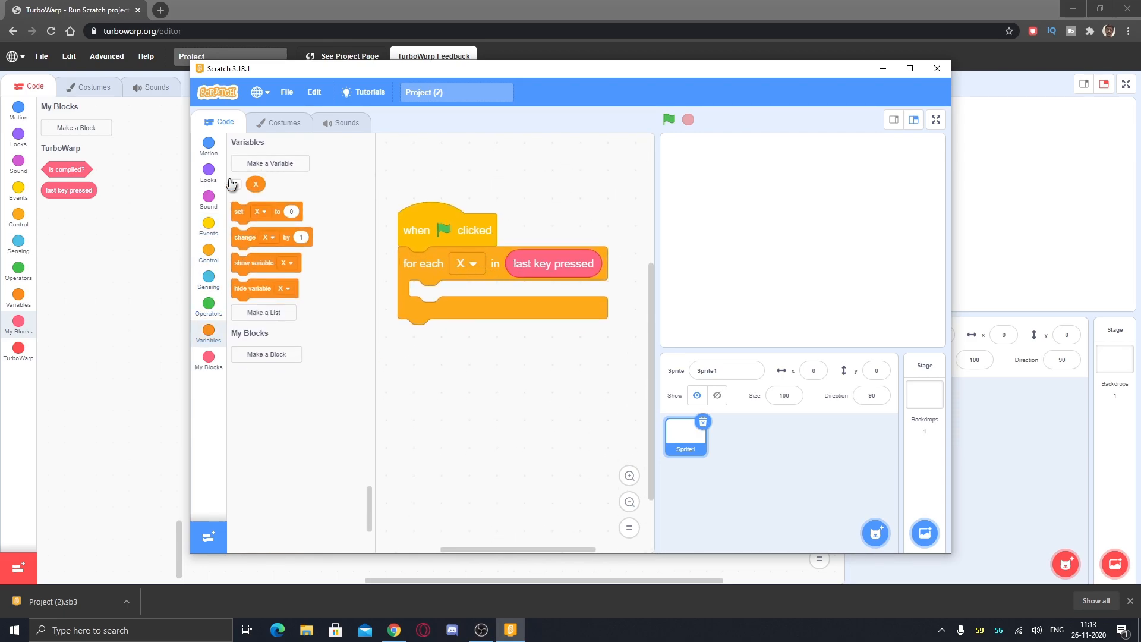
left_click(208, 144)
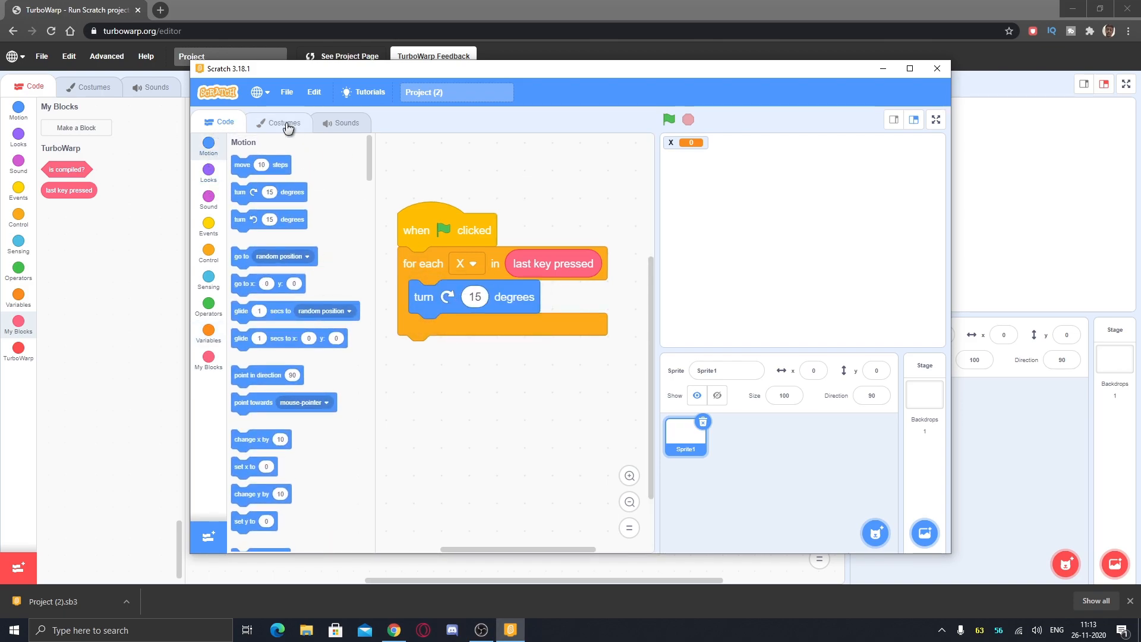
left_click(283, 122)
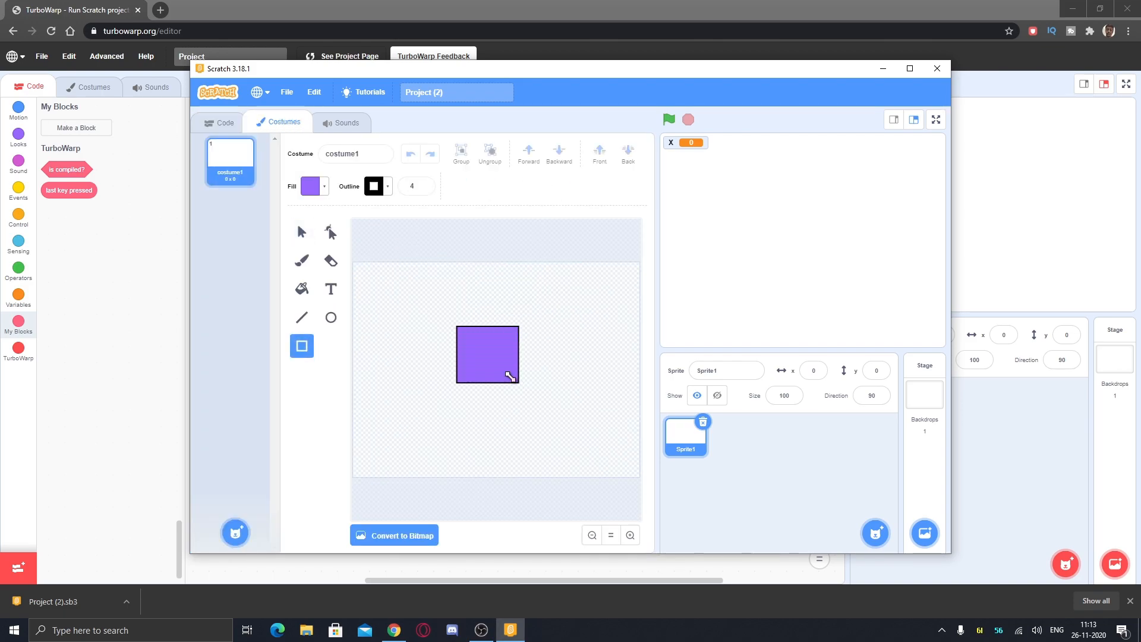
left_click(224, 121)
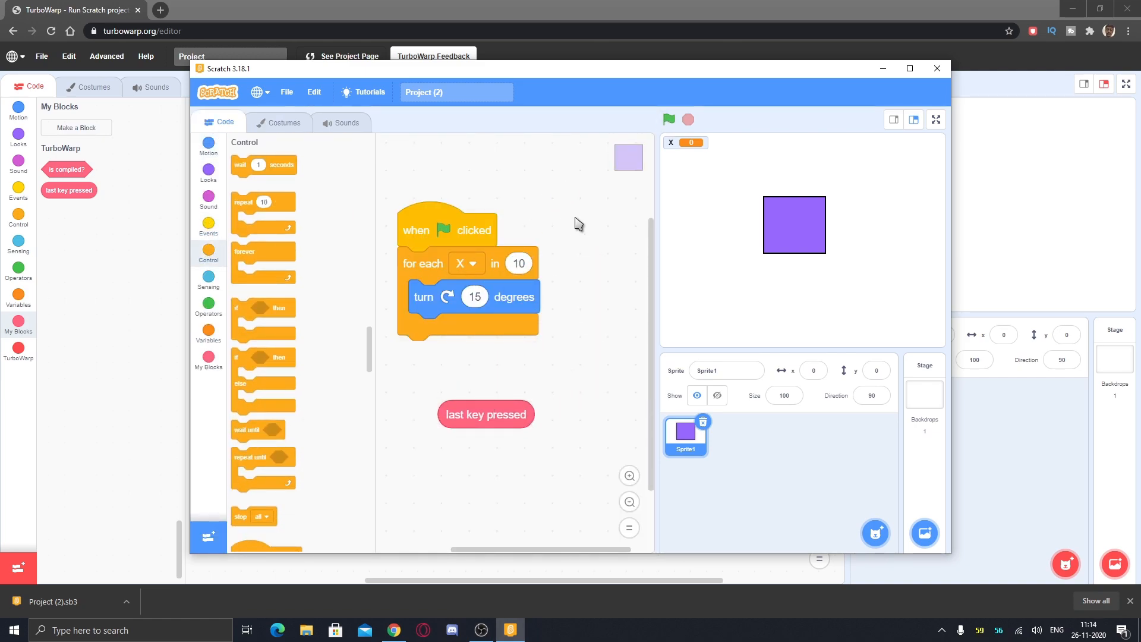
Step: Enter a count of 12 in the for each loop and run the green-flag script
type("122")
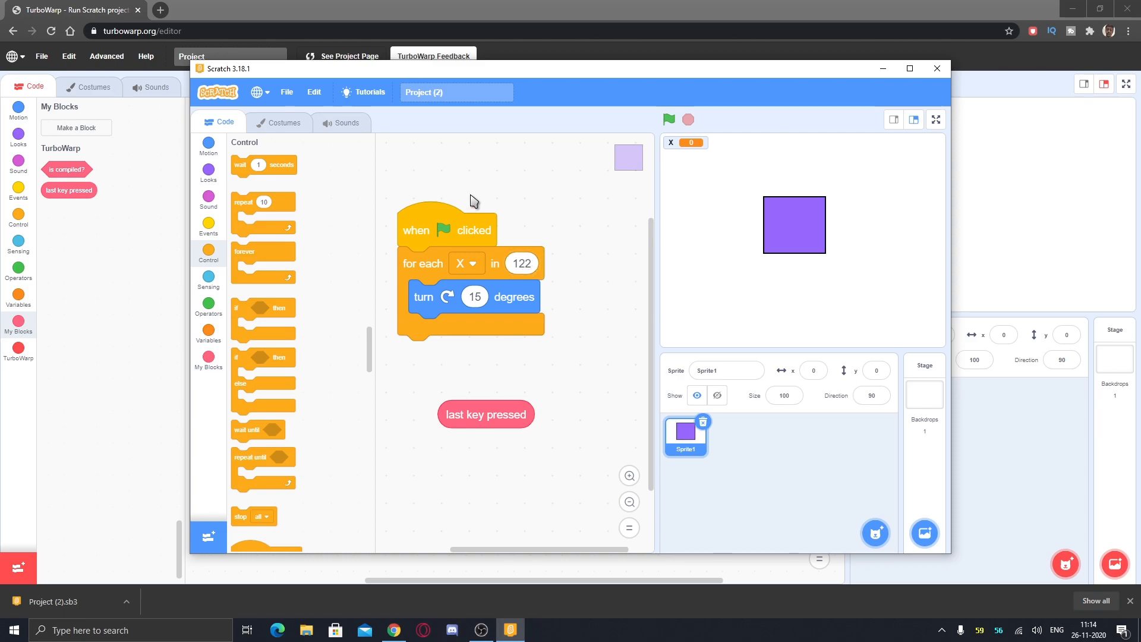
left_click(667, 119)
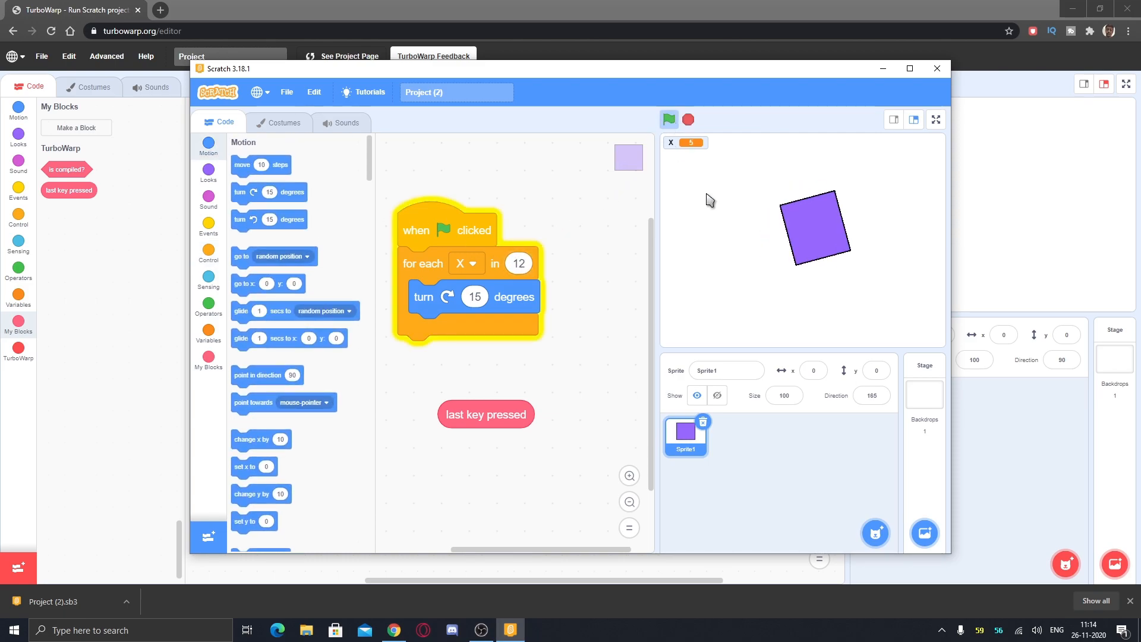
left_click(668, 119)
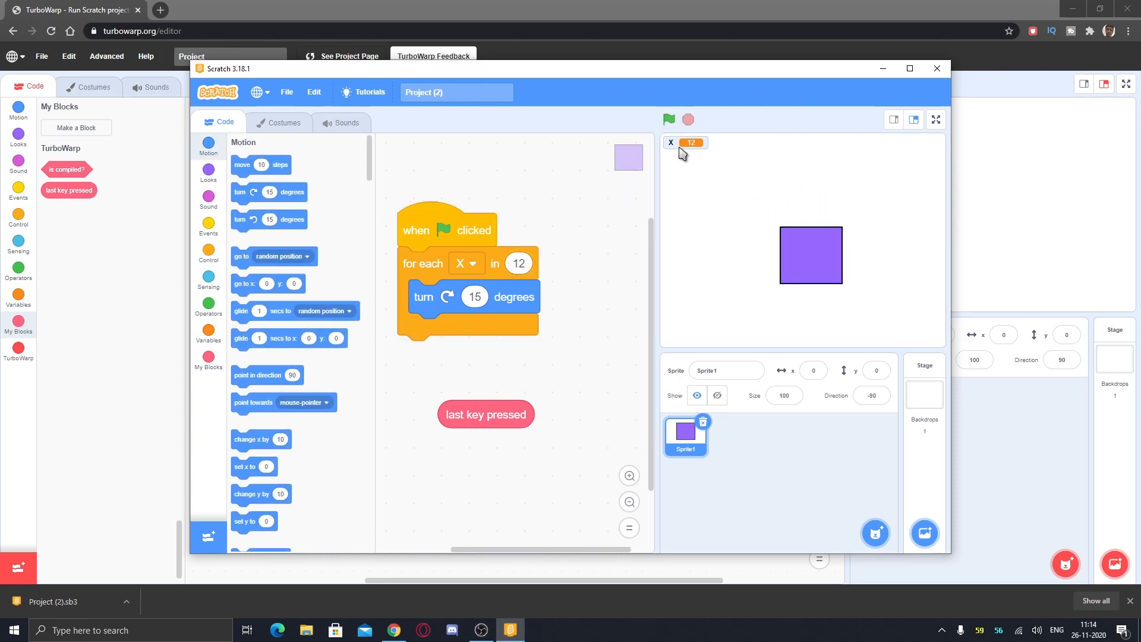
Step: Change the for each count to 10000, run the script again, then stop it
left_click(518, 263)
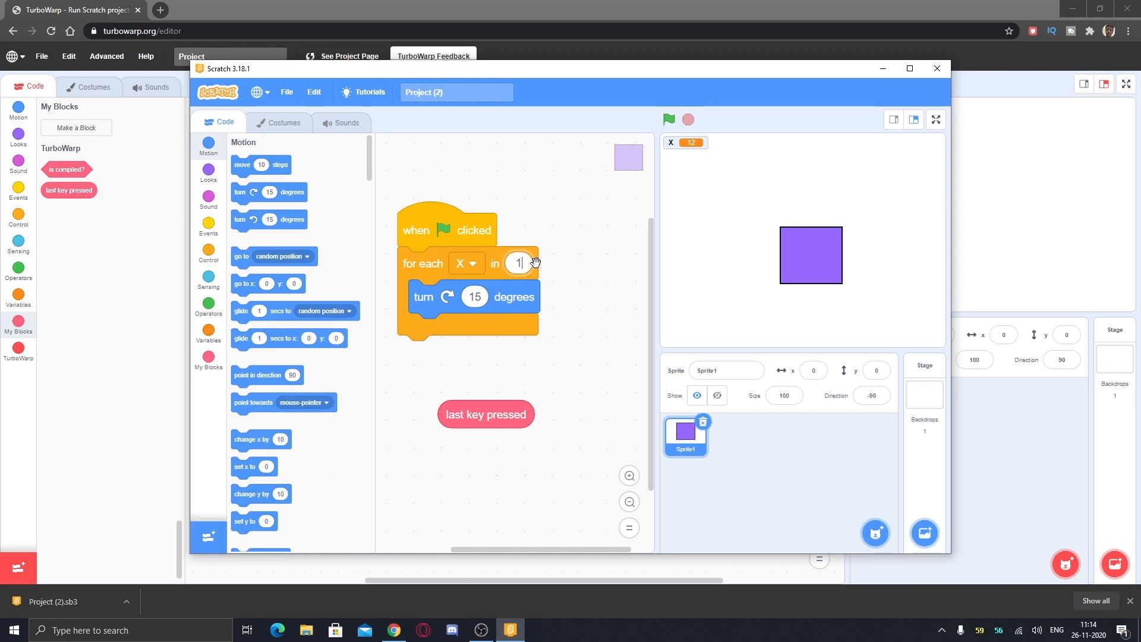
type("10000")
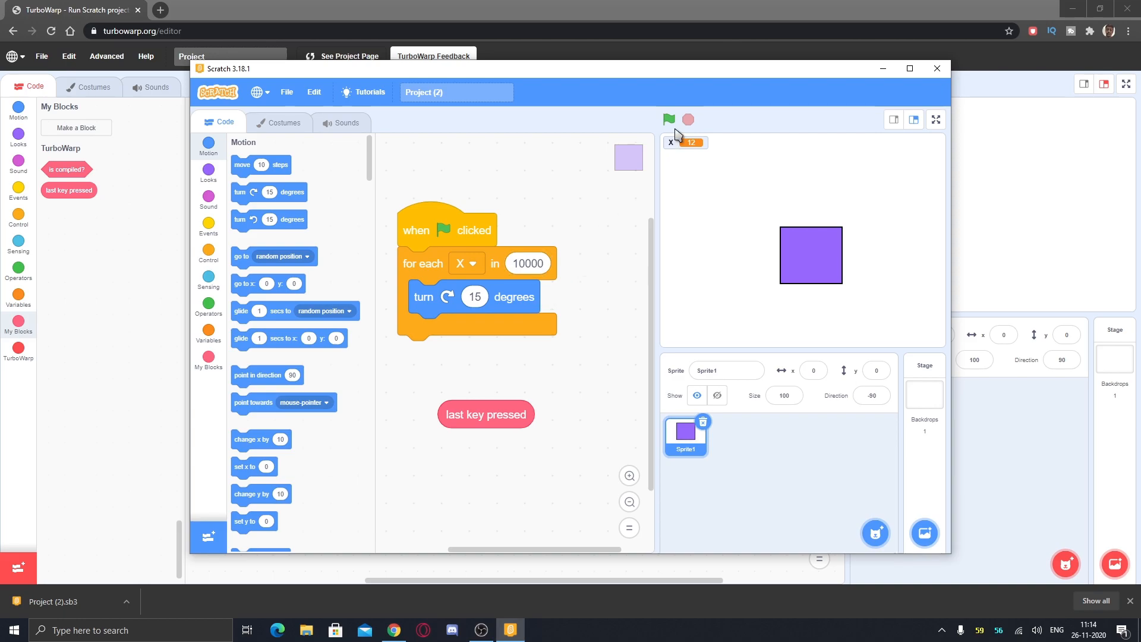
left_click(667, 119)
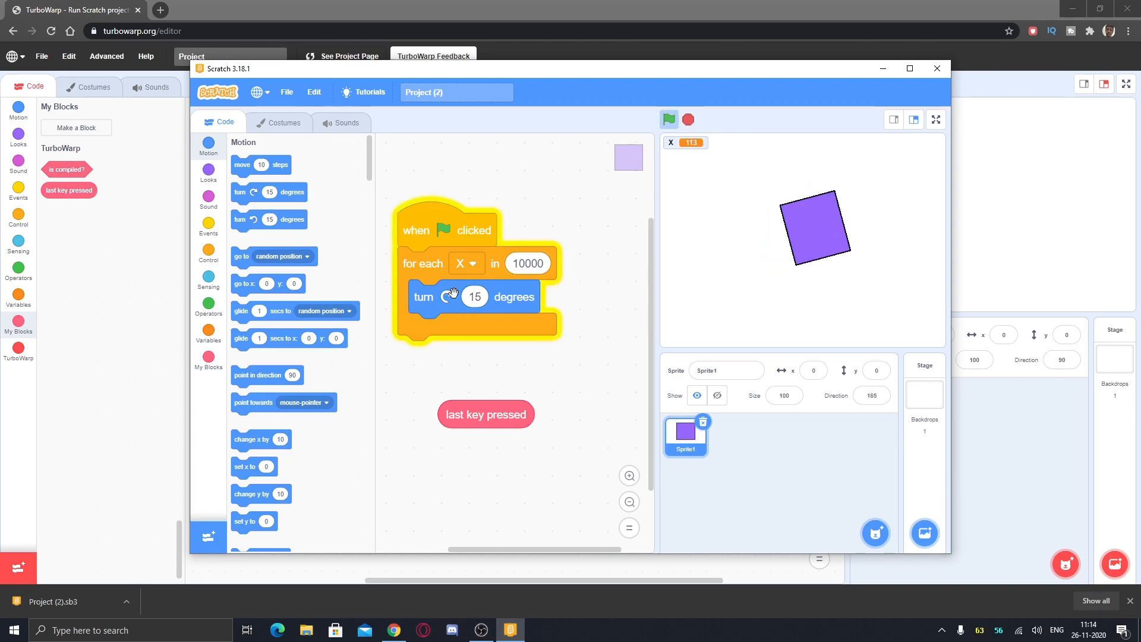
left_click(669, 119)
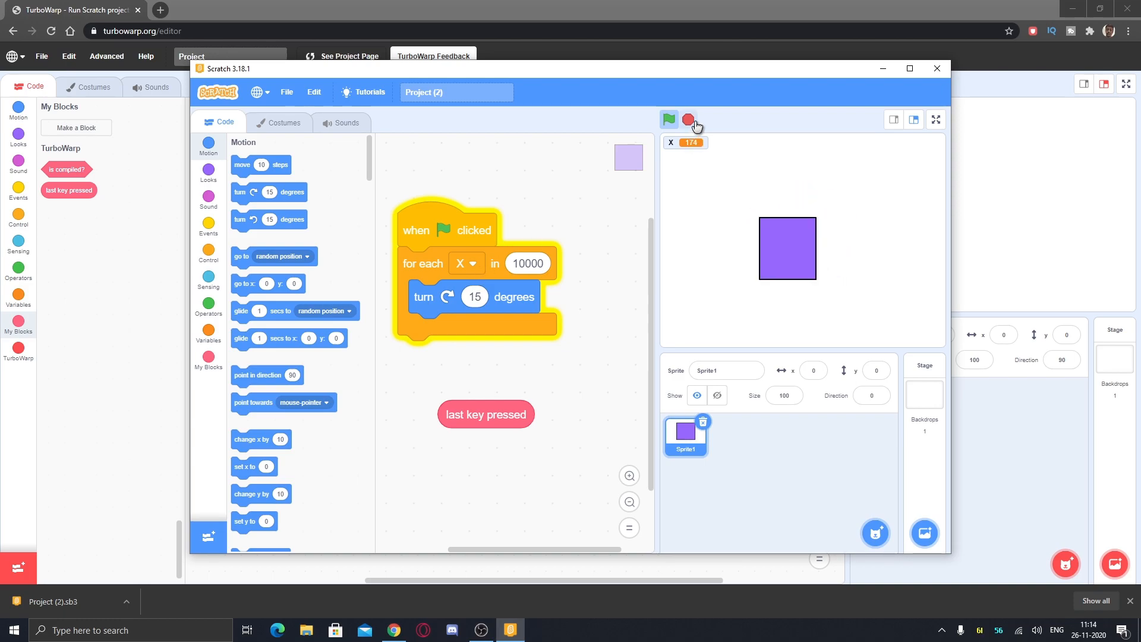
left_click(668, 119)
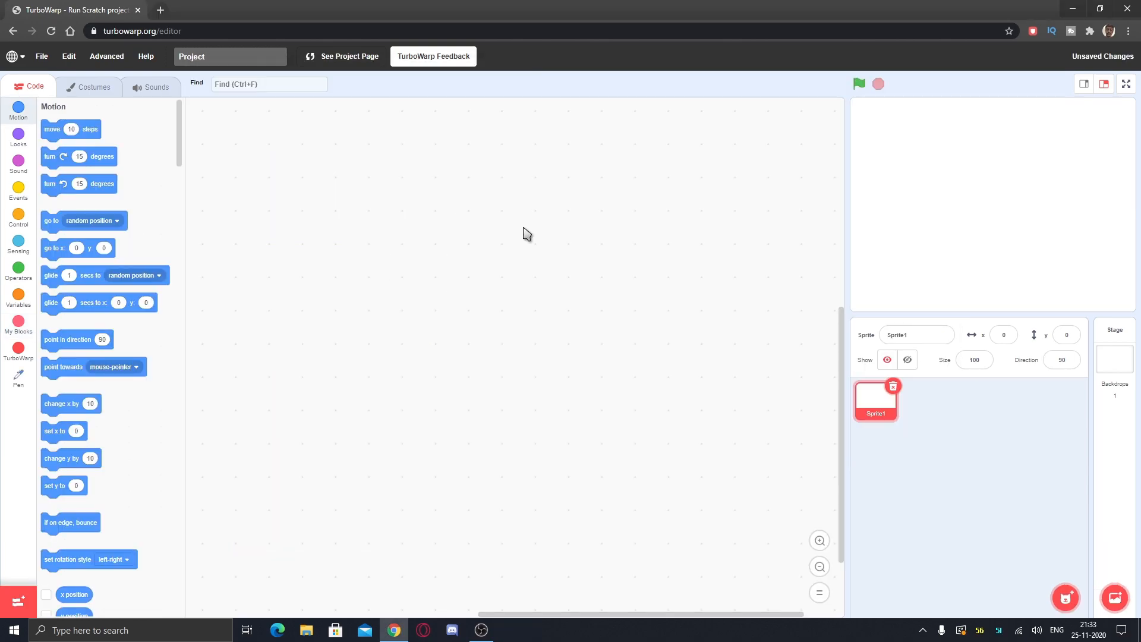
mouse_move(669, 192)
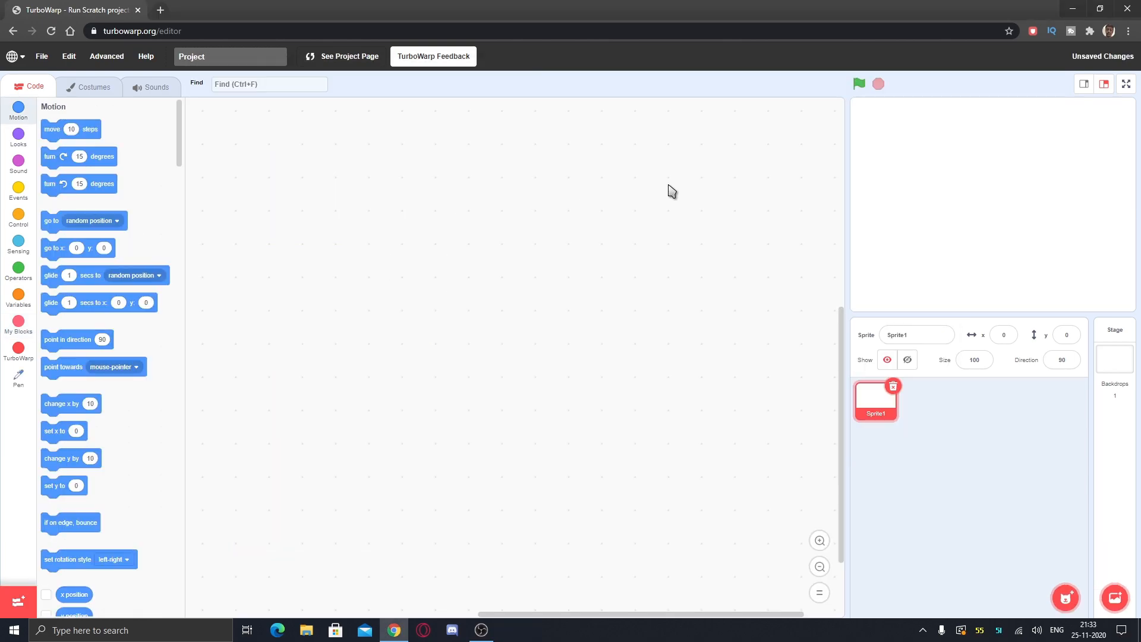
mouse_move(679, 176)
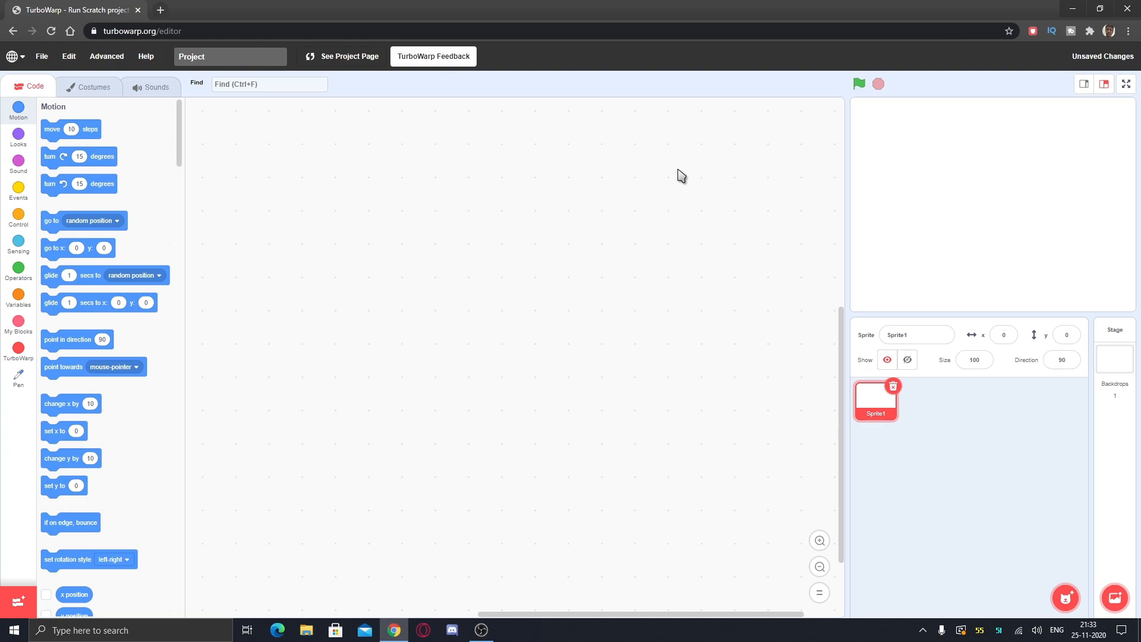